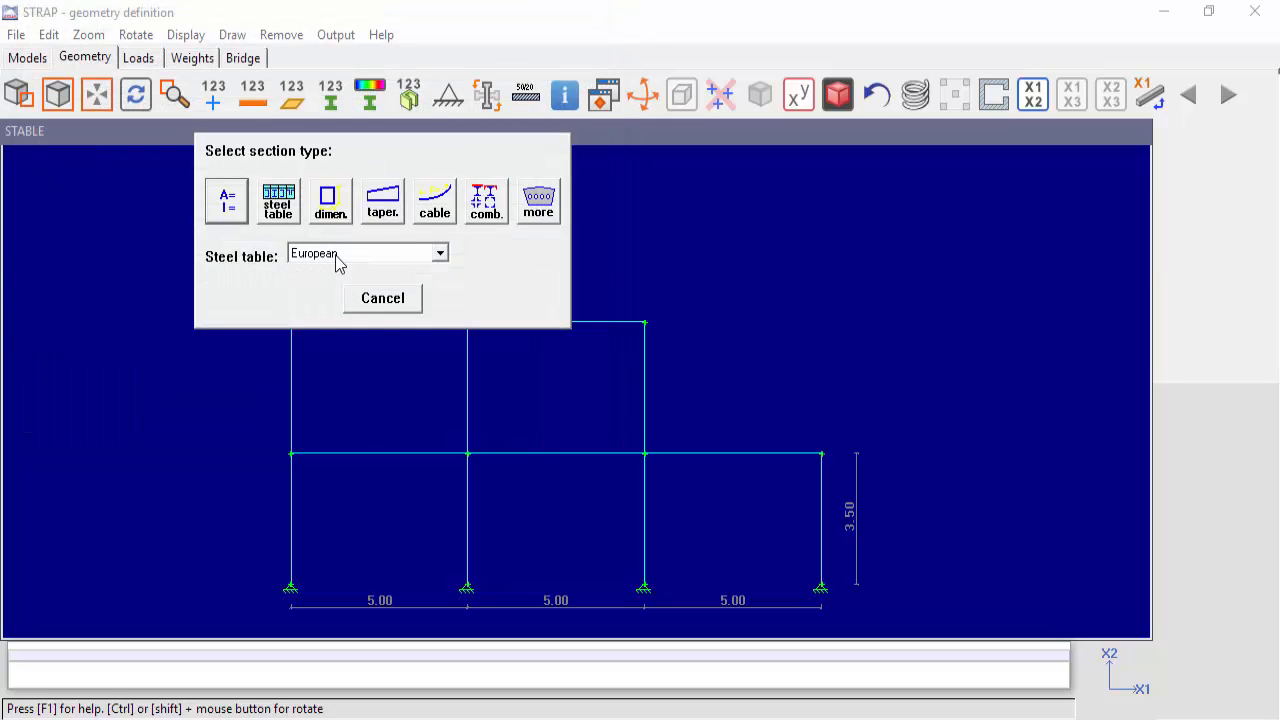
Show the Steel table dropdown's available tables, including User, for the section
{"action": "left_click", "coordinate": [439, 252]}
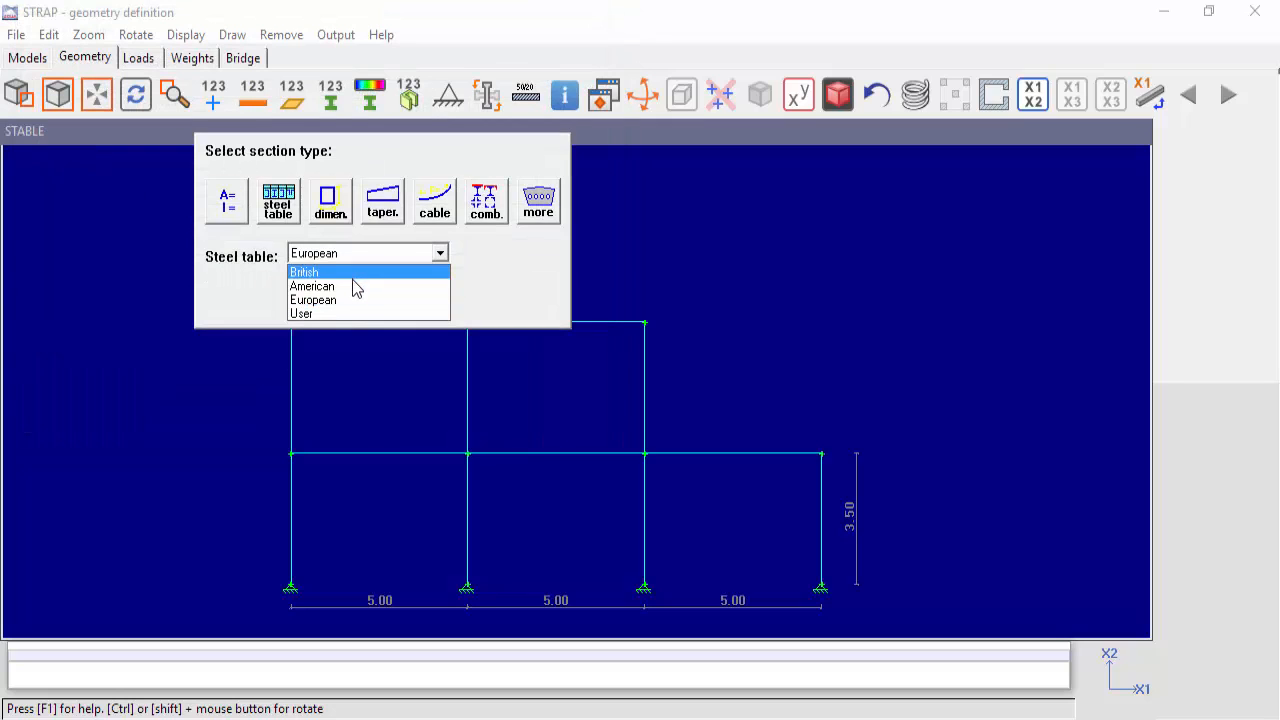
{"action": "mouse_move", "coordinate": [355, 300]}
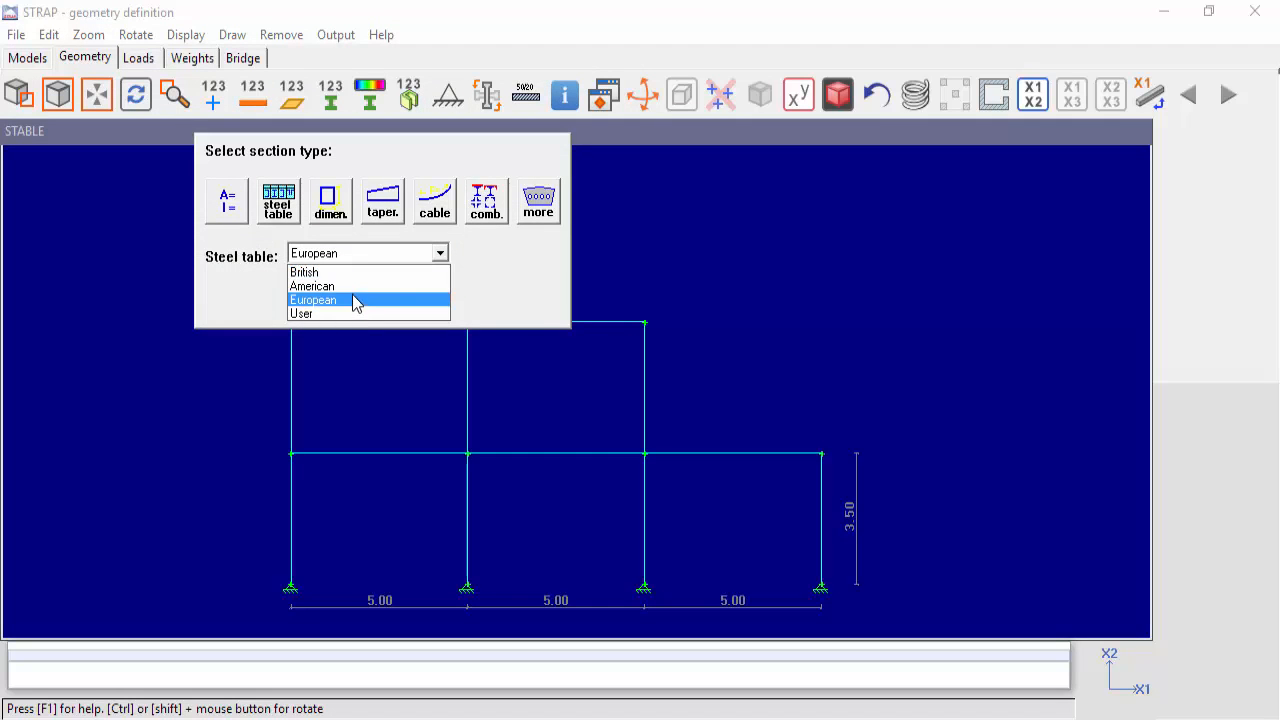
{"action": "mouse_move", "coordinate": [352, 308]}
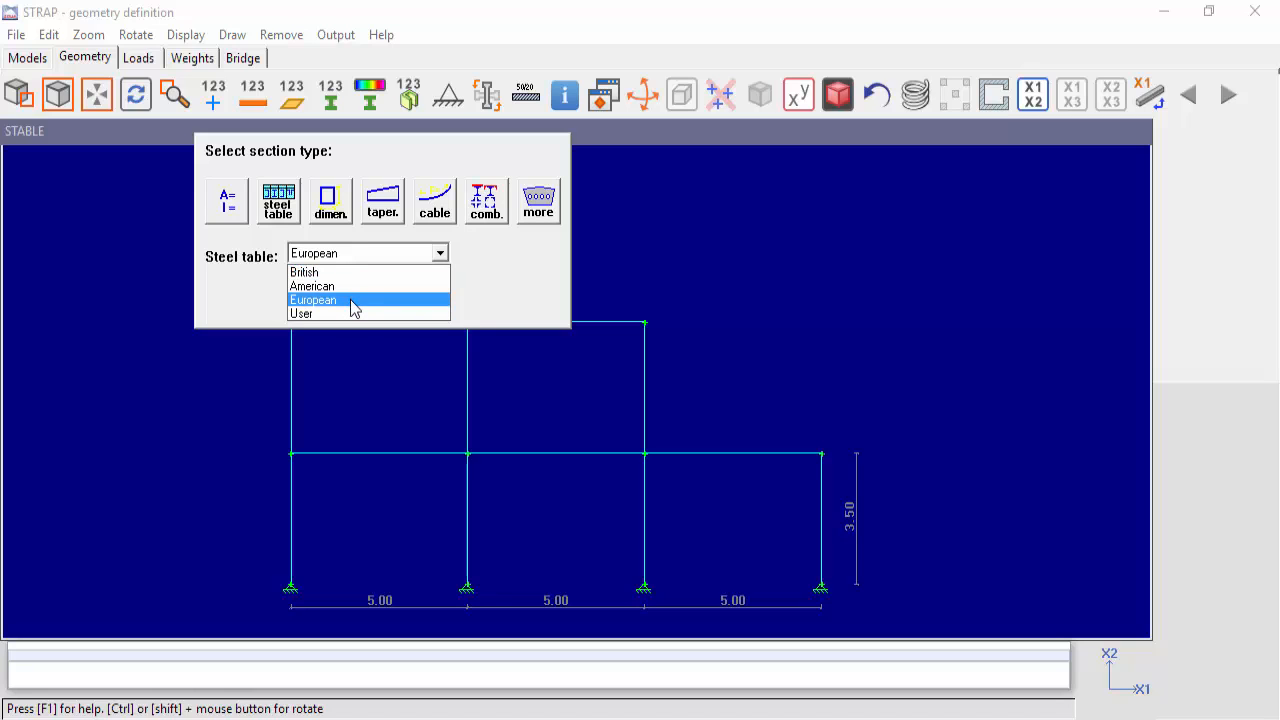
{"action": "mouse_move", "coordinate": [350, 313]}
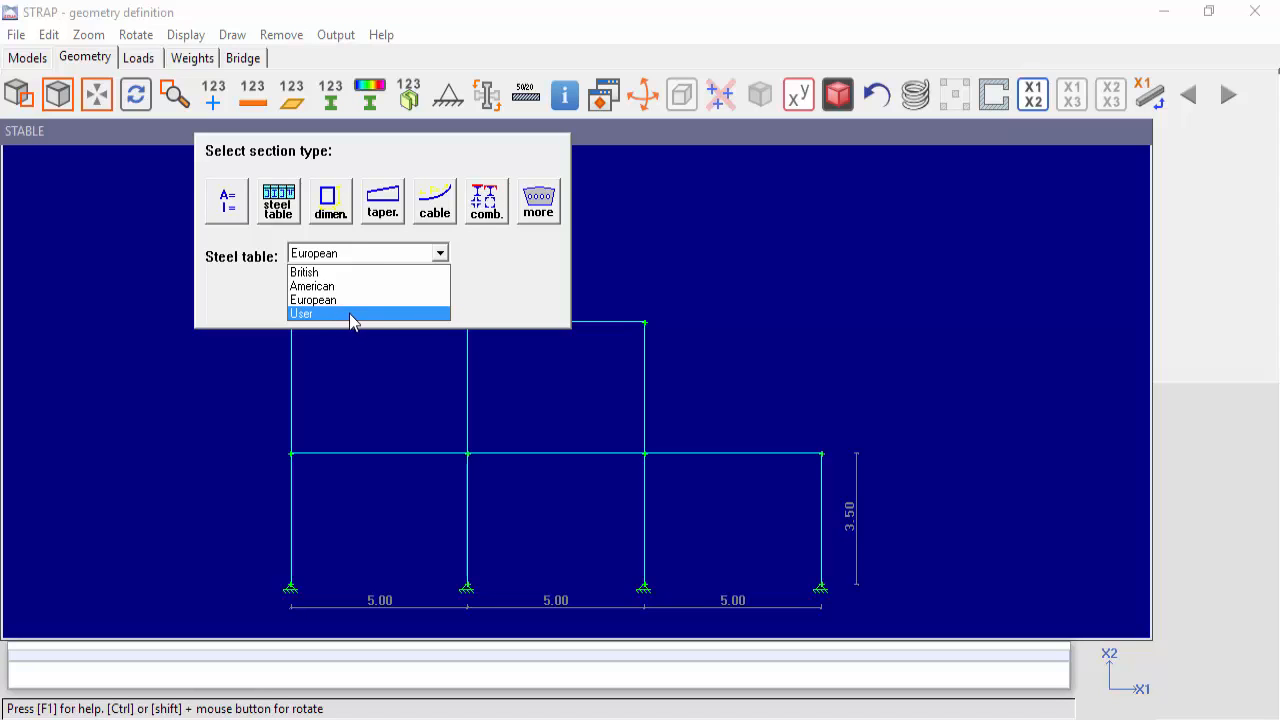
{"action": "mouse_move", "coordinate": [345, 322]}
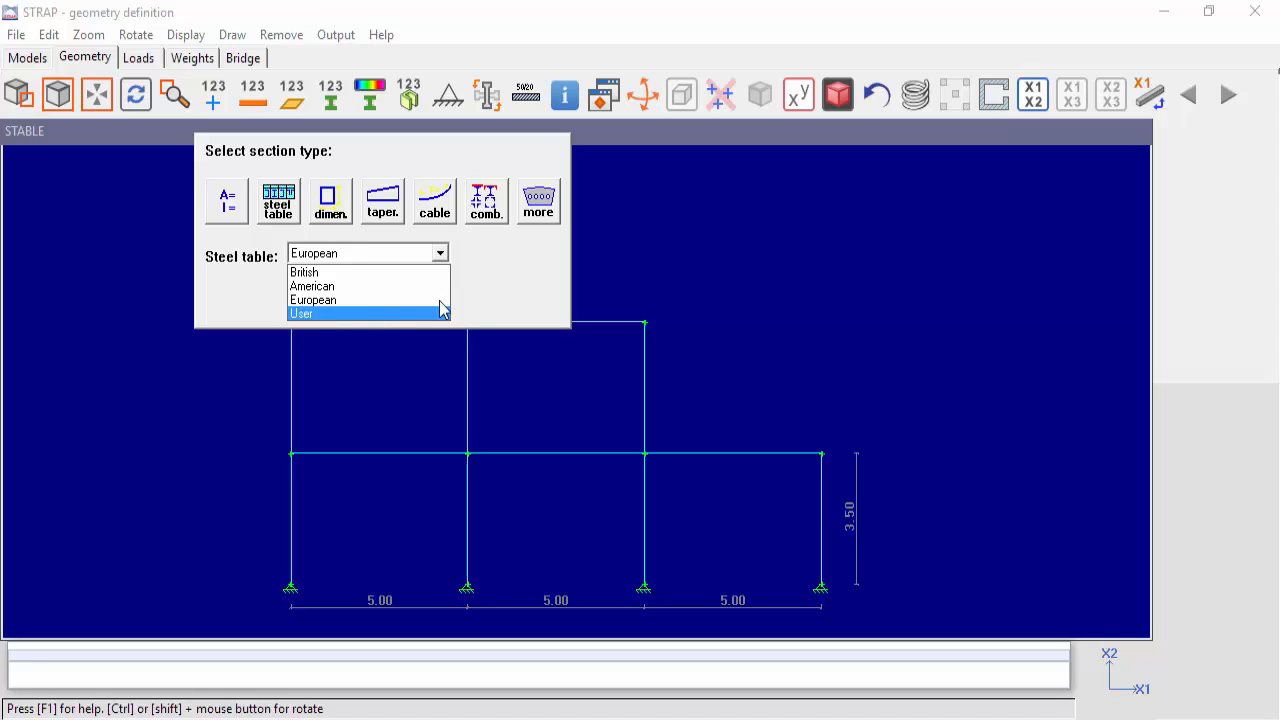
{"action": "mouse_move", "coordinate": [375, 318]}
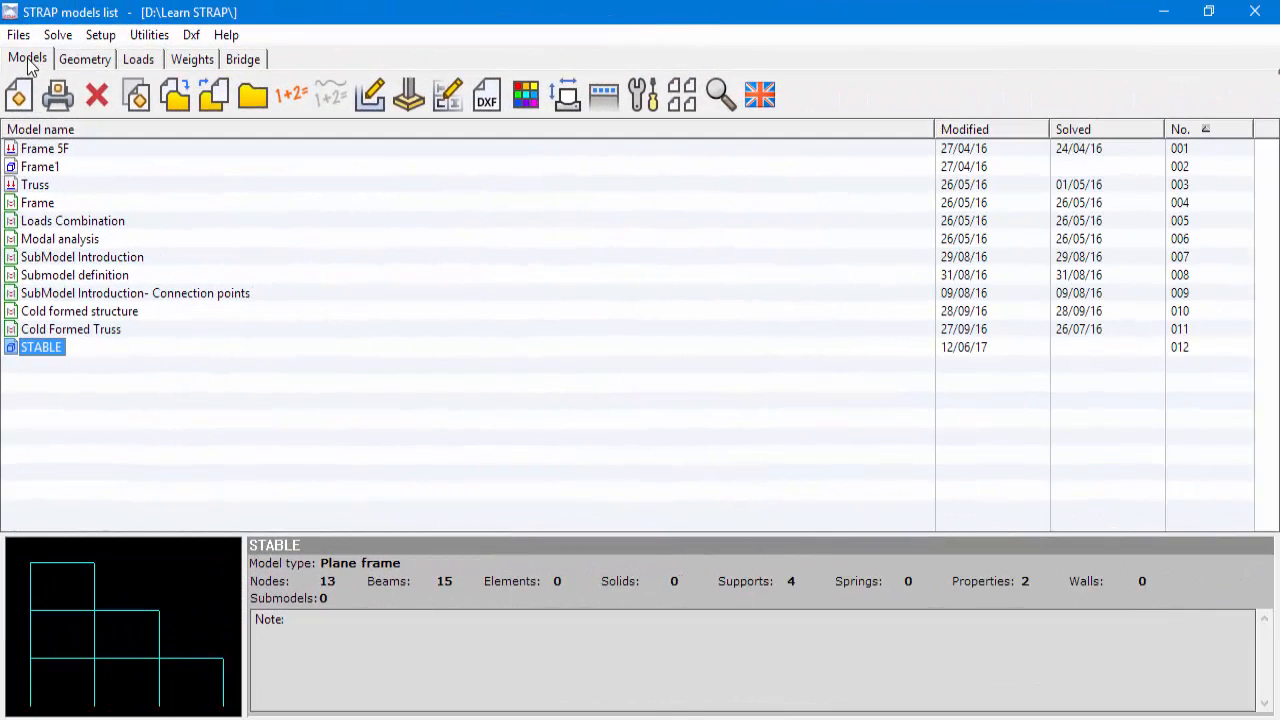
{"action": "mouse_move", "coordinate": [151, 35]}
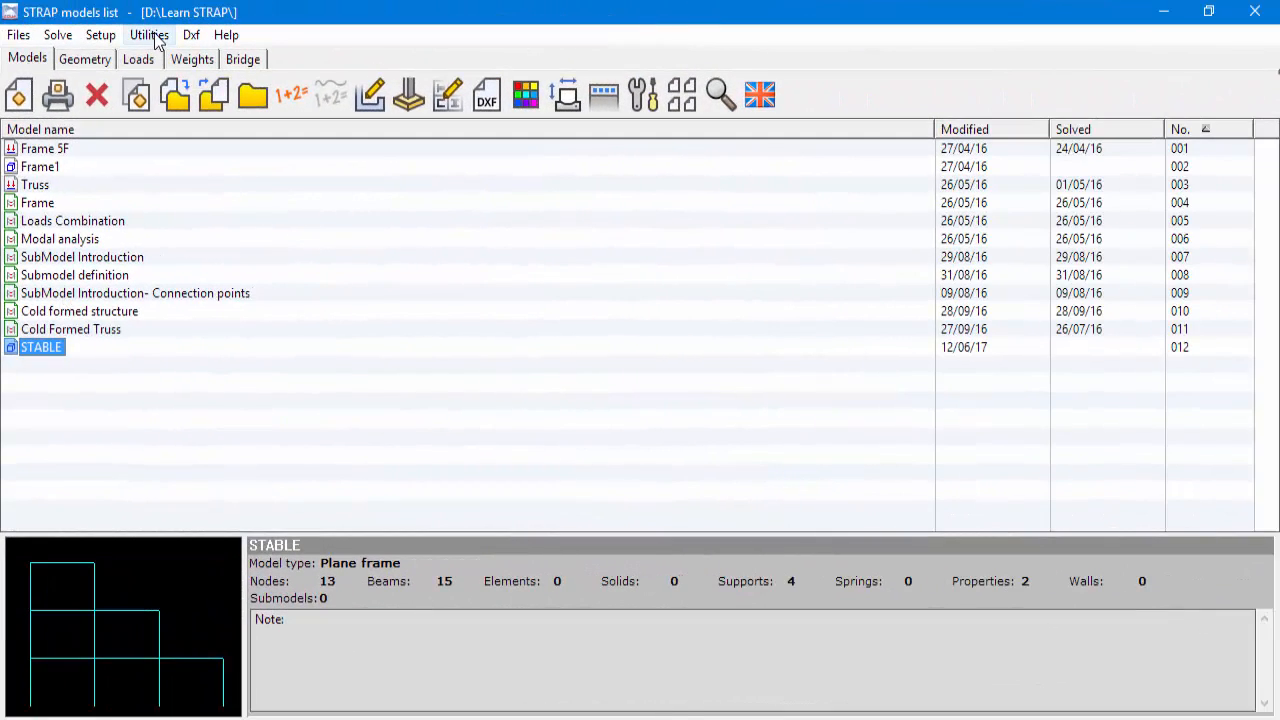
From Utilities, launch the Create/edit a Steel sections table editor
{"action": "left_click", "coordinate": [150, 35]}
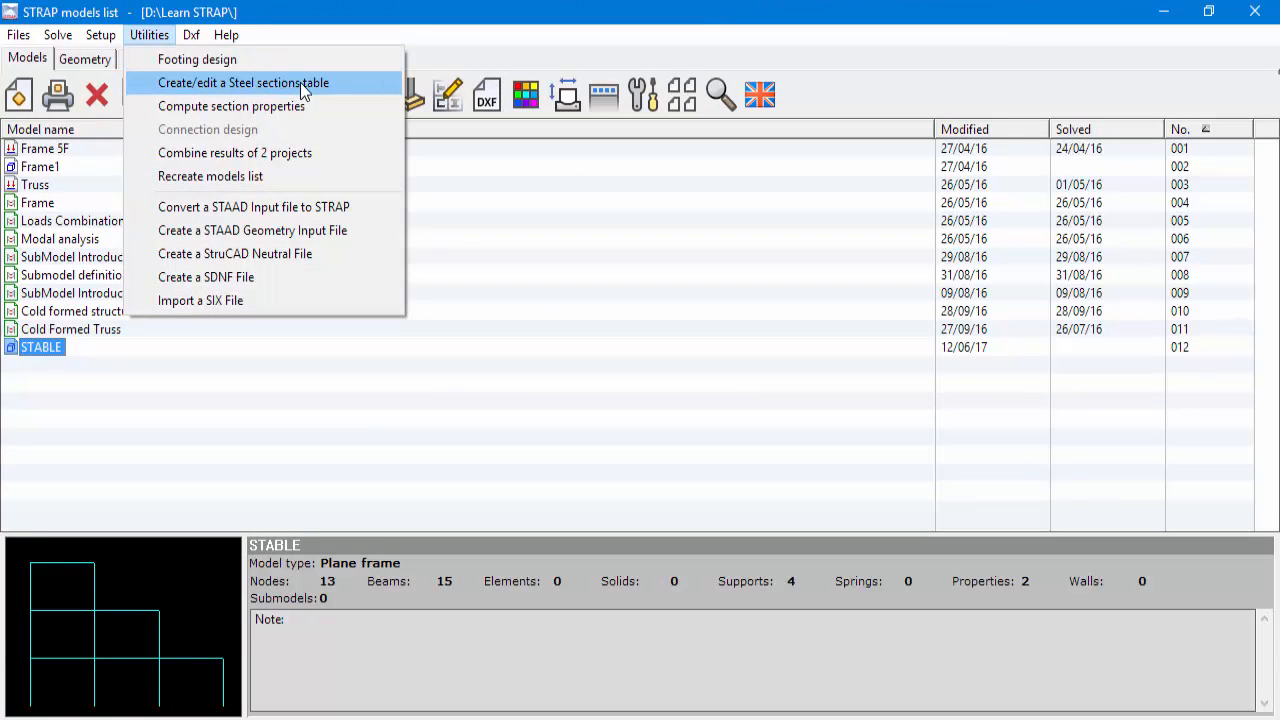
{"action": "left_click", "coordinate": [256, 82]}
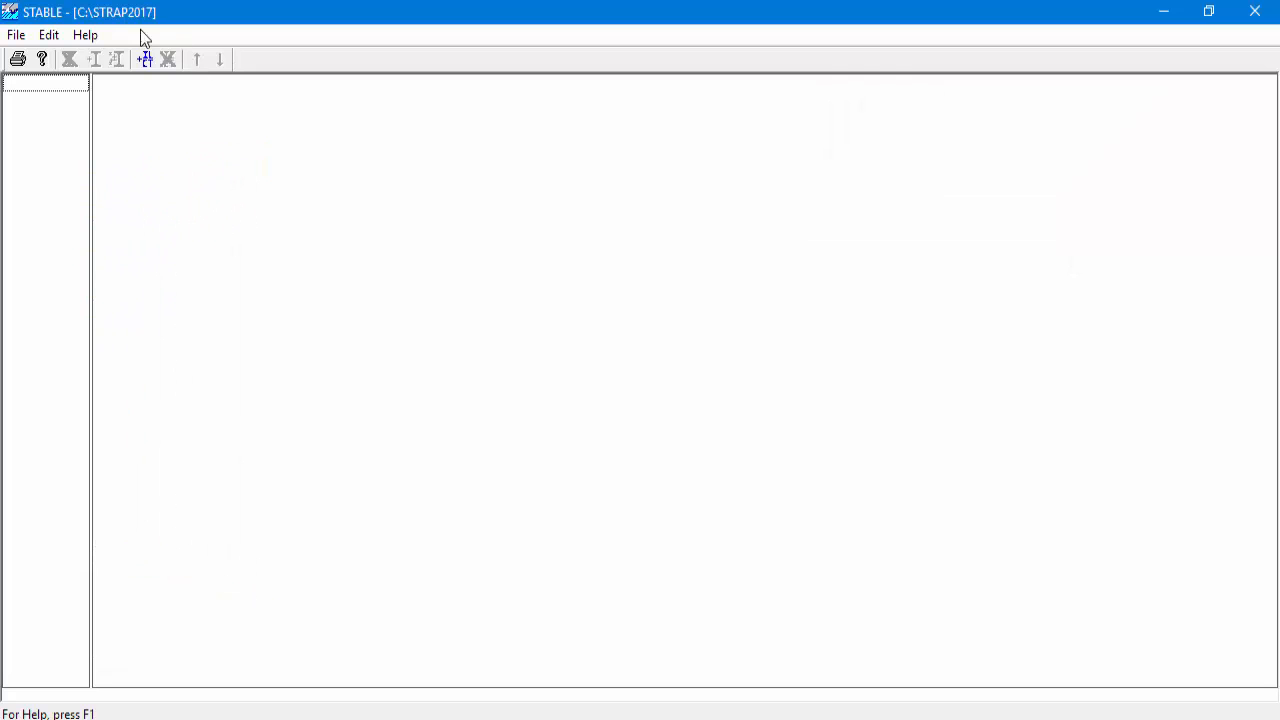
{"action": "mouse_move", "coordinate": [48, 35]}
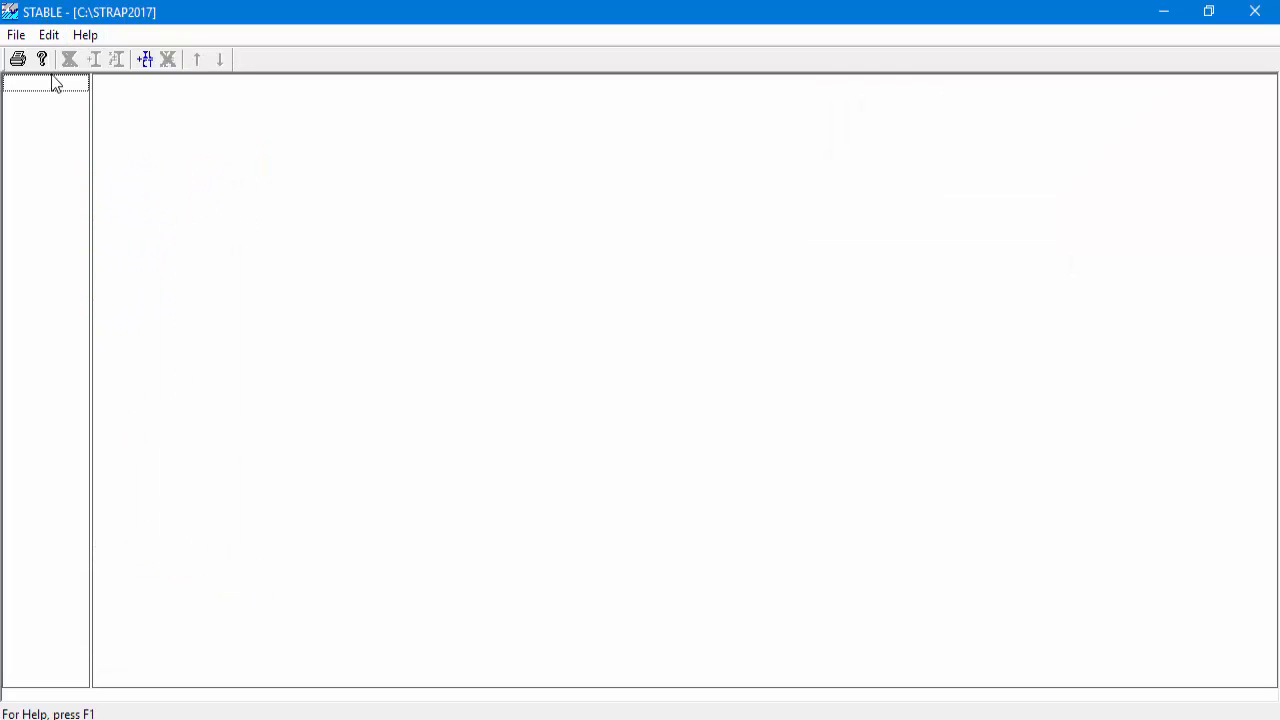
Show the File menu's options for retrieving sections into the empty user table
{"action": "left_click", "coordinate": [15, 37]}
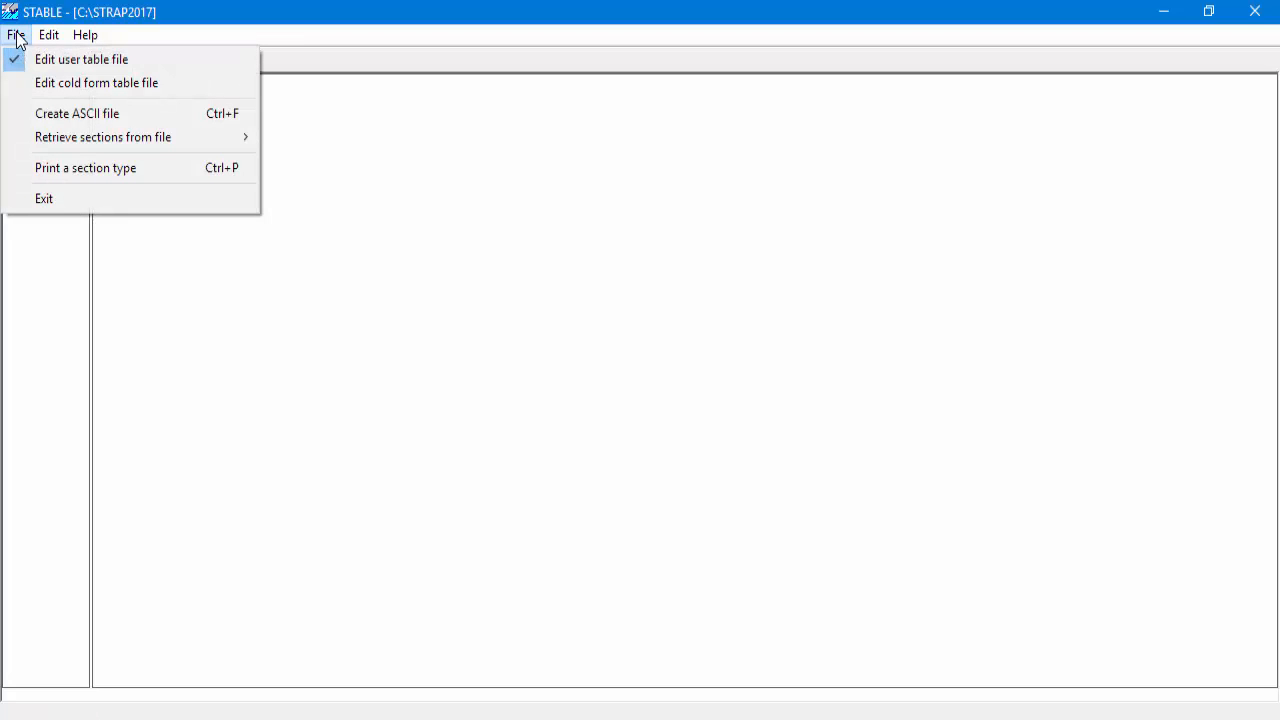
{"action": "mouse_move", "coordinate": [62, 65]}
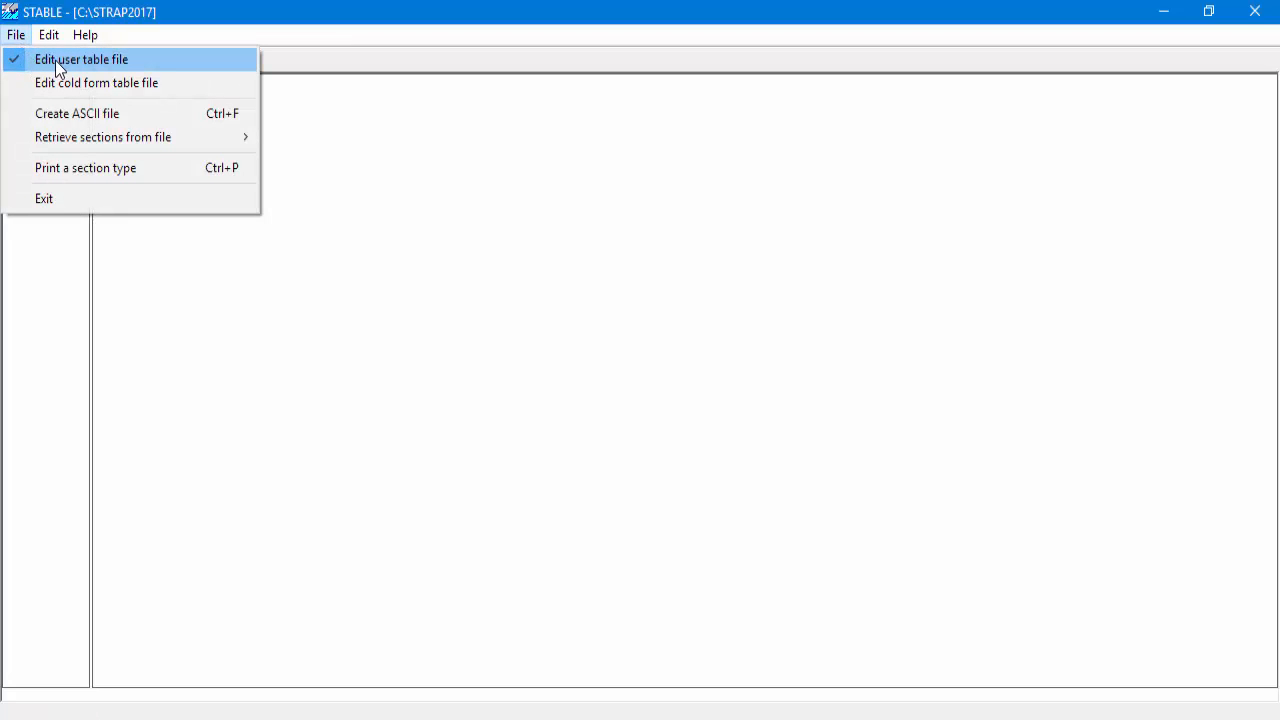
{"action": "mouse_move", "coordinate": [155, 64]}
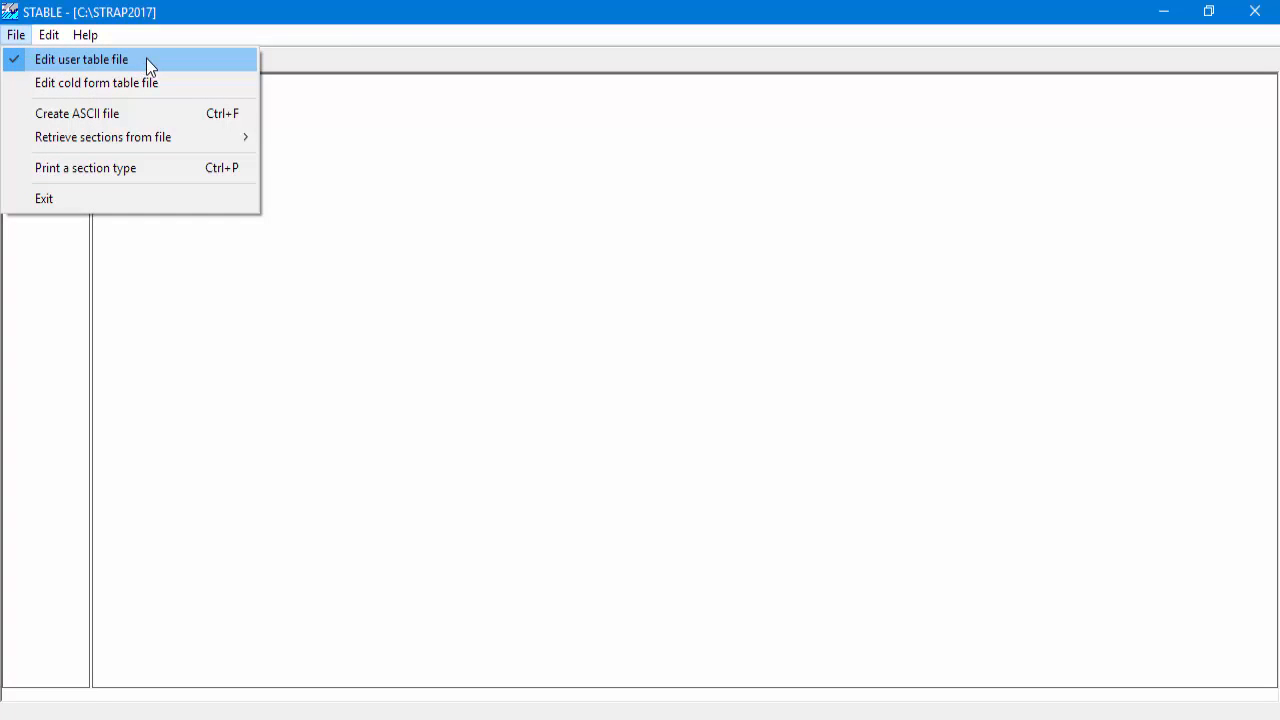
{"action": "mouse_move", "coordinate": [140, 67]}
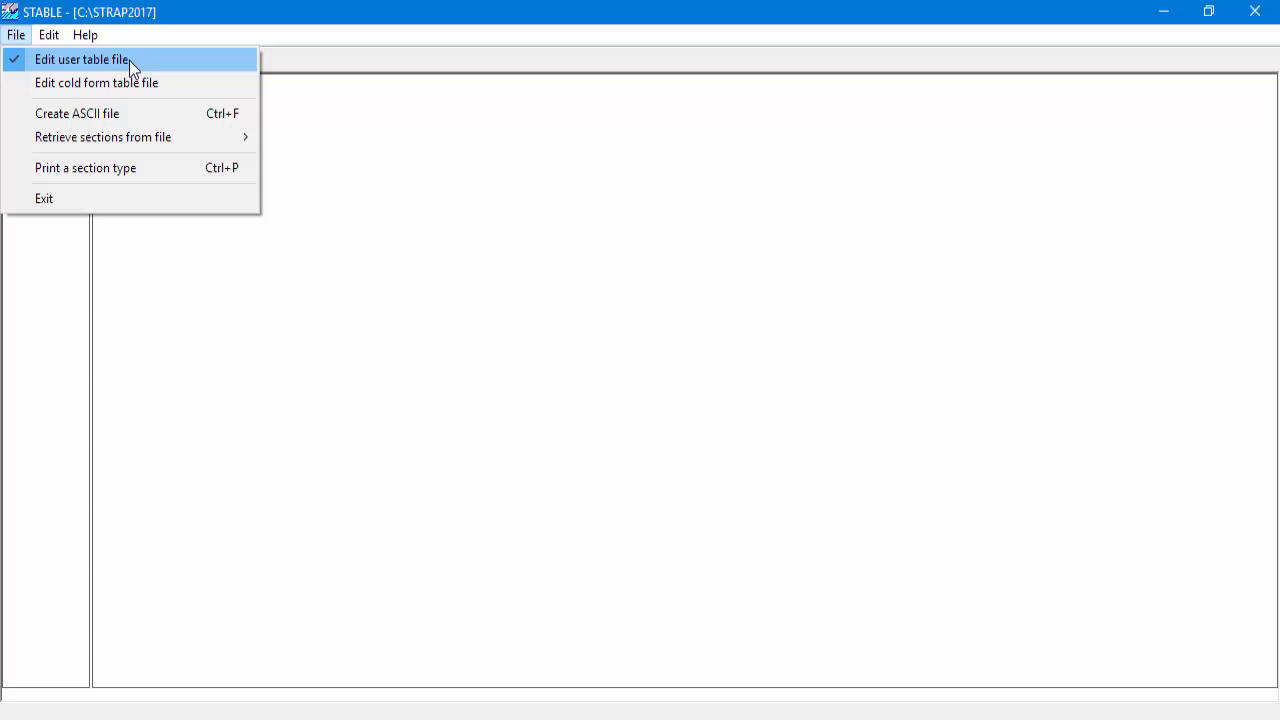
{"action": "mouse_move", "coordinate": [115, 88]}
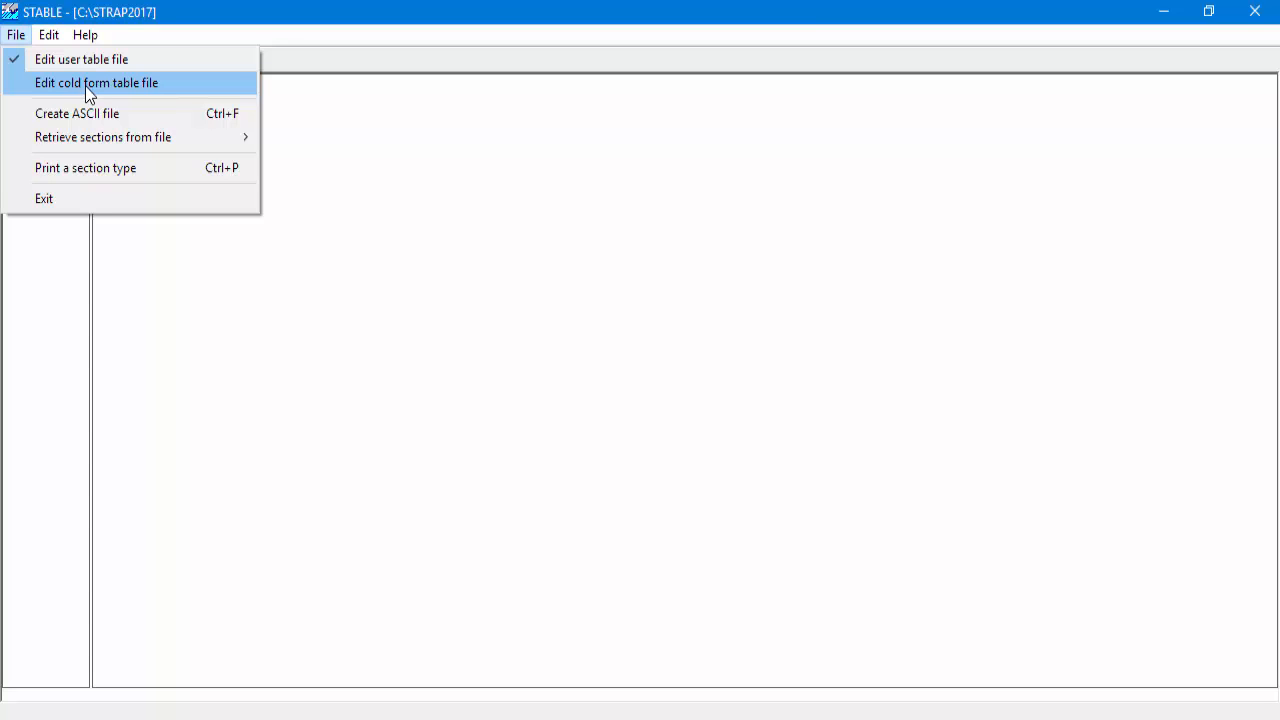
{"action": "mouse_move", "coordinate": [95, 62]}
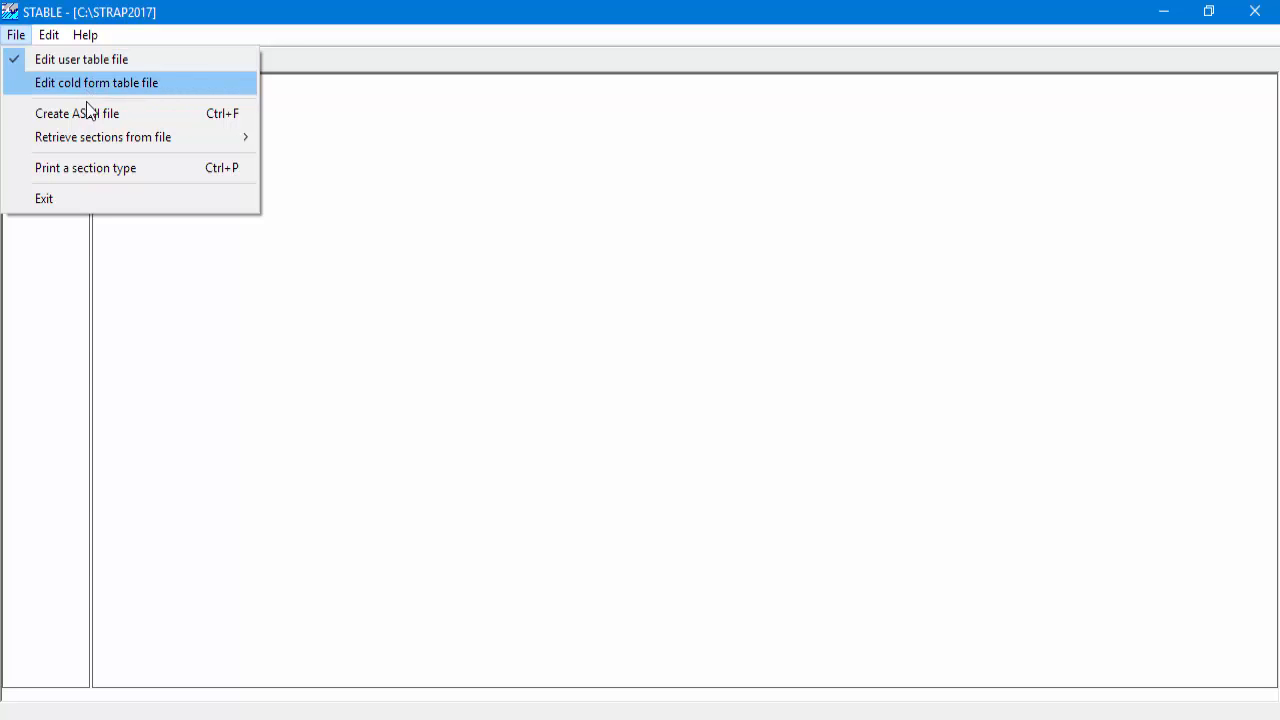
{"action": "mouse_move", "coordinate": [92, 137]}
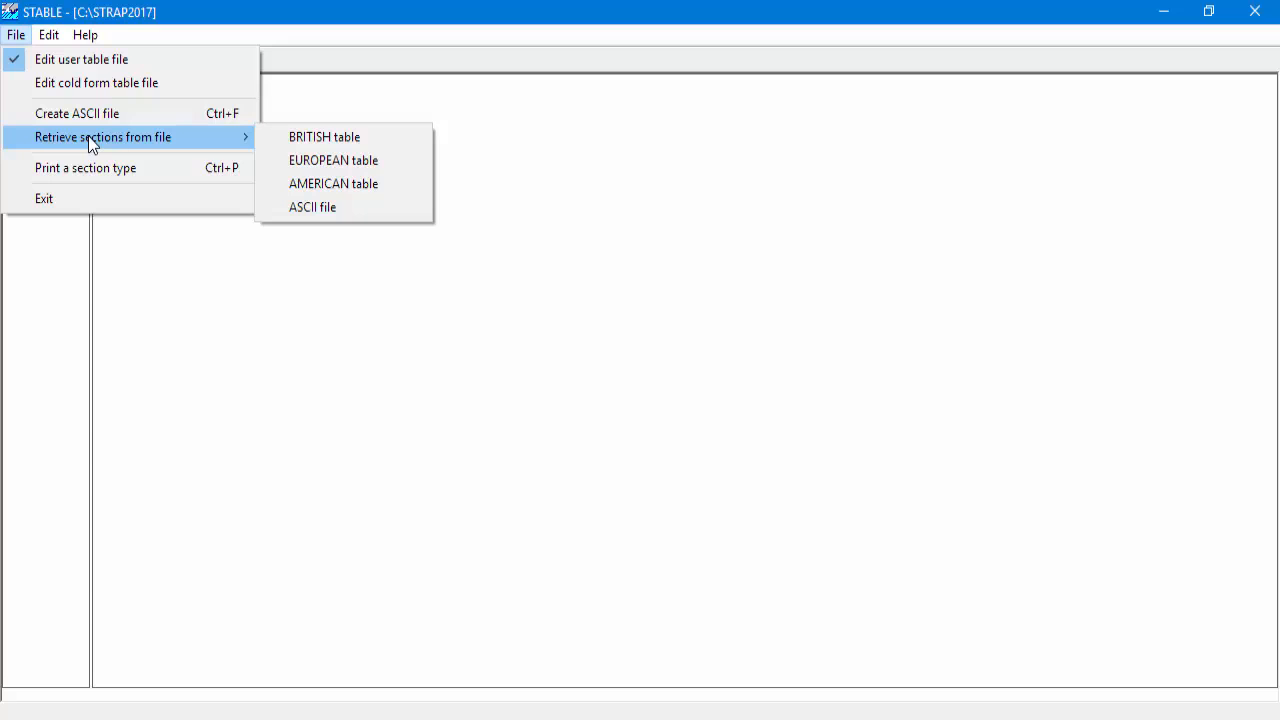
{"action": "mouse_move", "coordinate": [128, 147]}
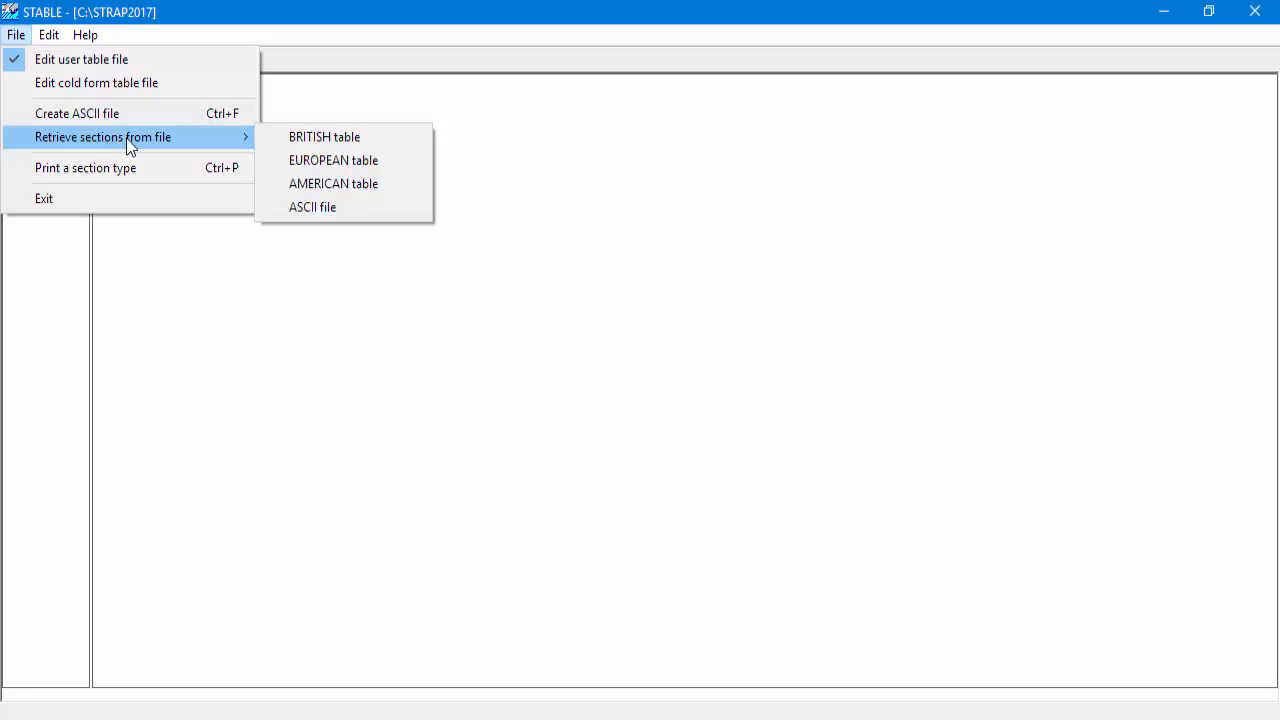
{"action": "mouse_move", "coordinate": [294, 137]}
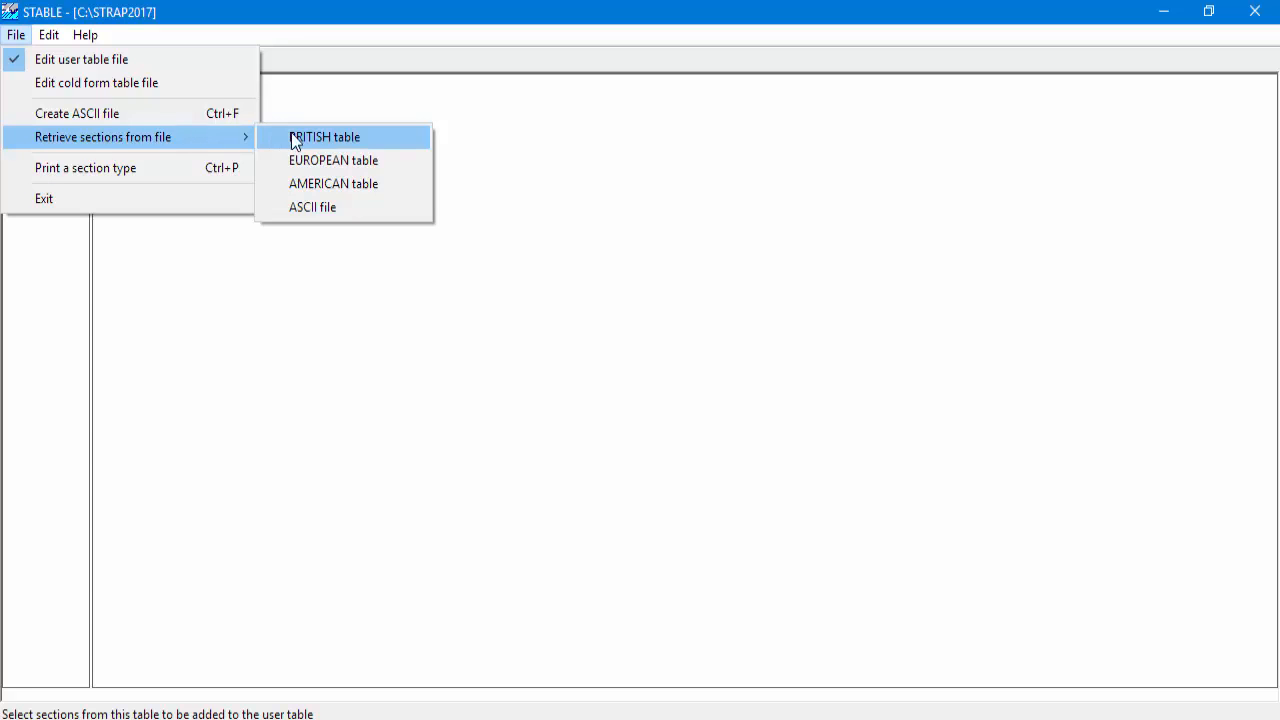
{"action": "mouse_move", "coordinate": [316, 161]}
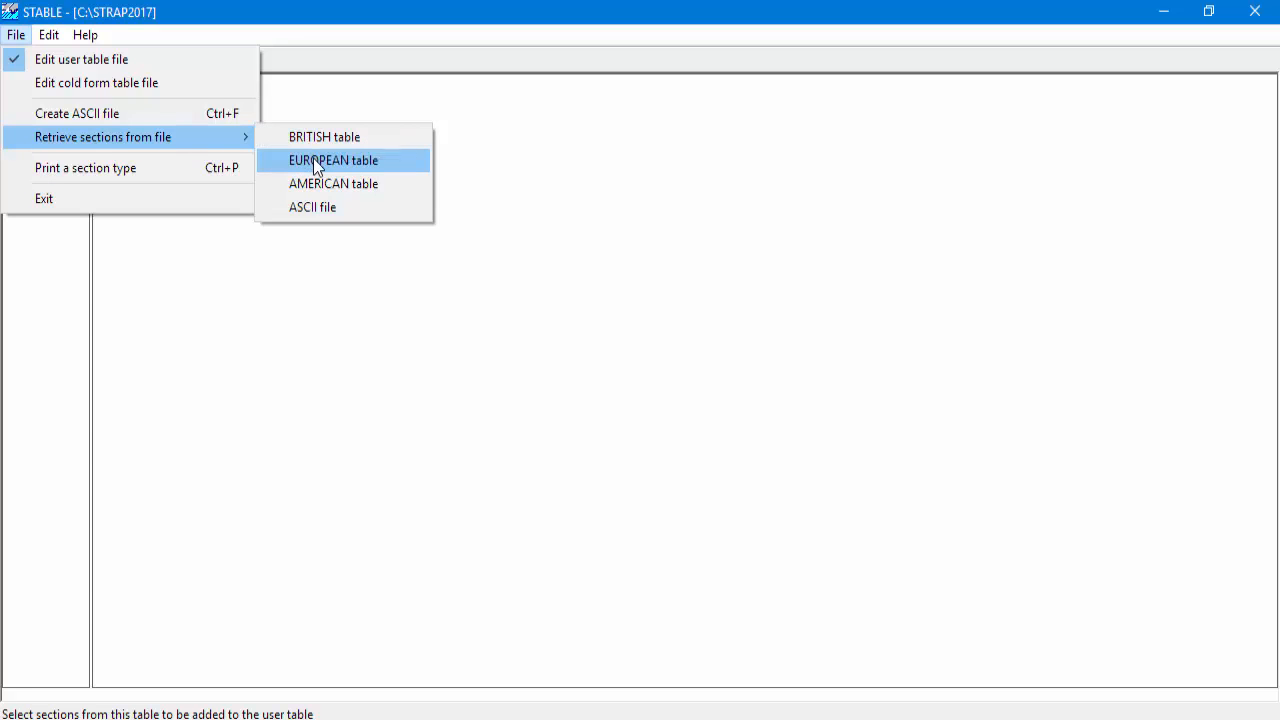
Retrieve the IPE family, sizes 80 to 600, from the European table
{"action": "left_click", "coordinate": [333, 160]}
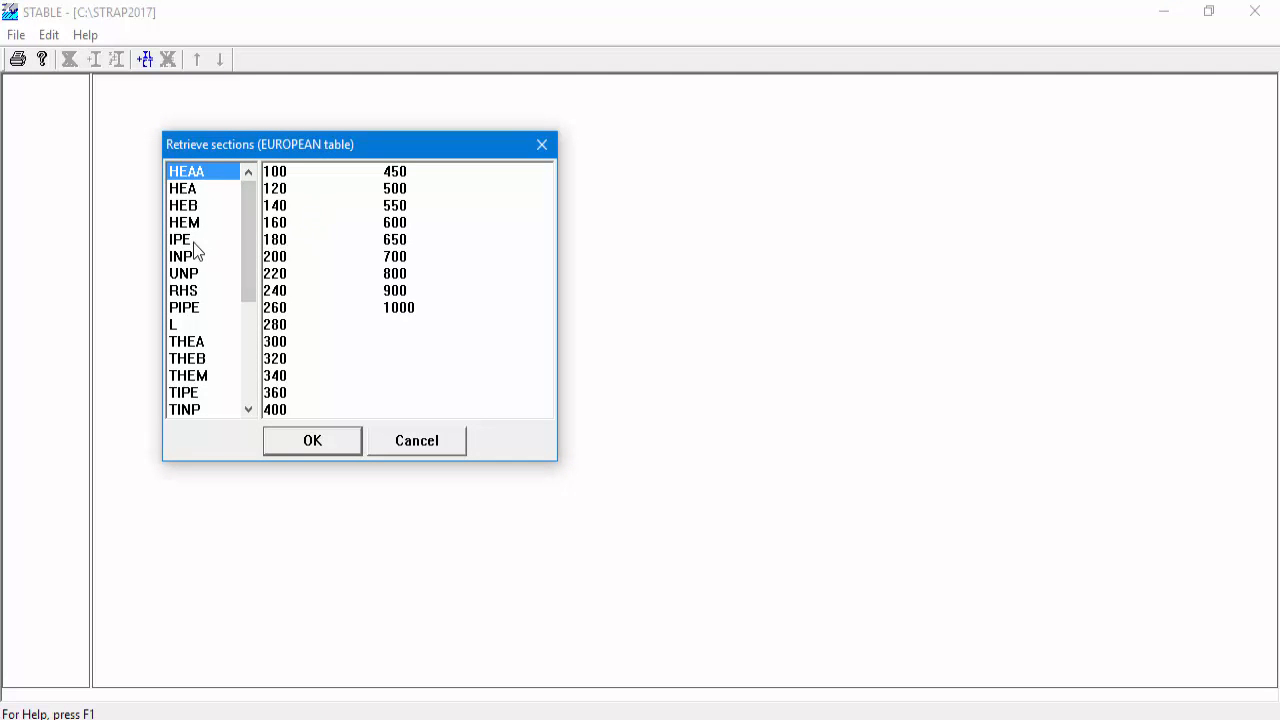
{"action": "left_click", "coordinate": [180, 239]}
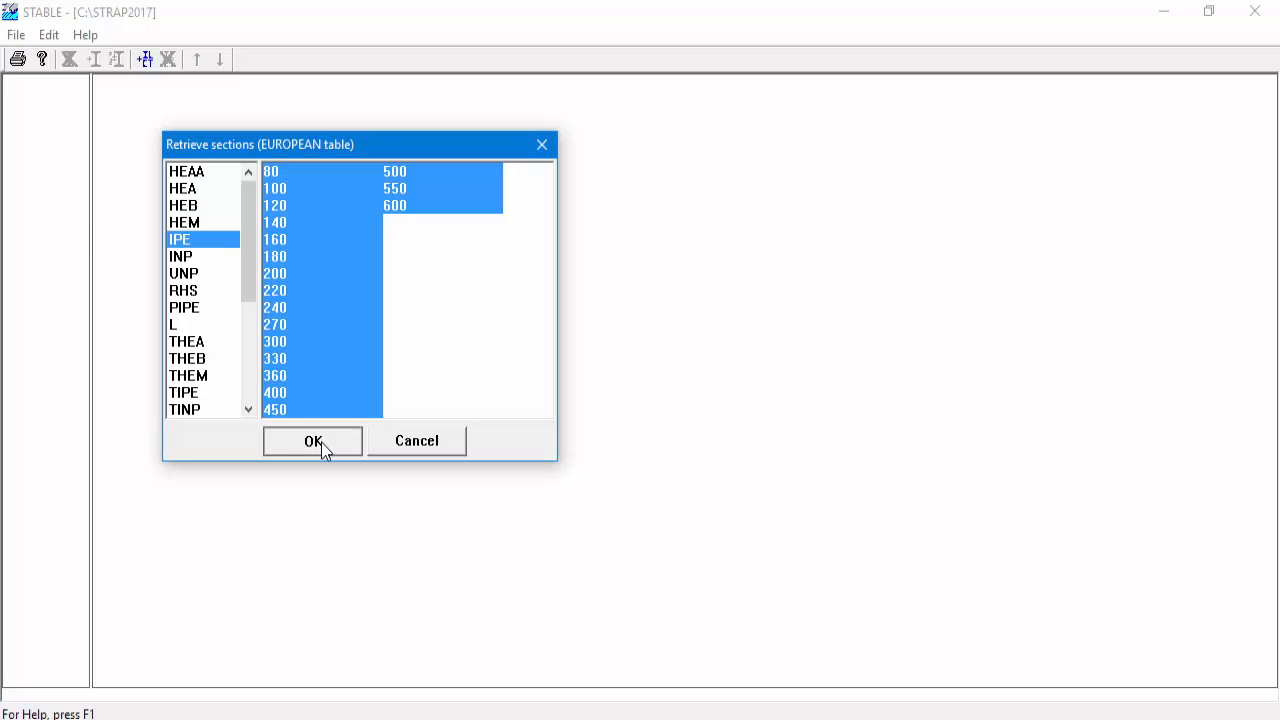
{"action": "left_click", "coordinate": [312, 441]}
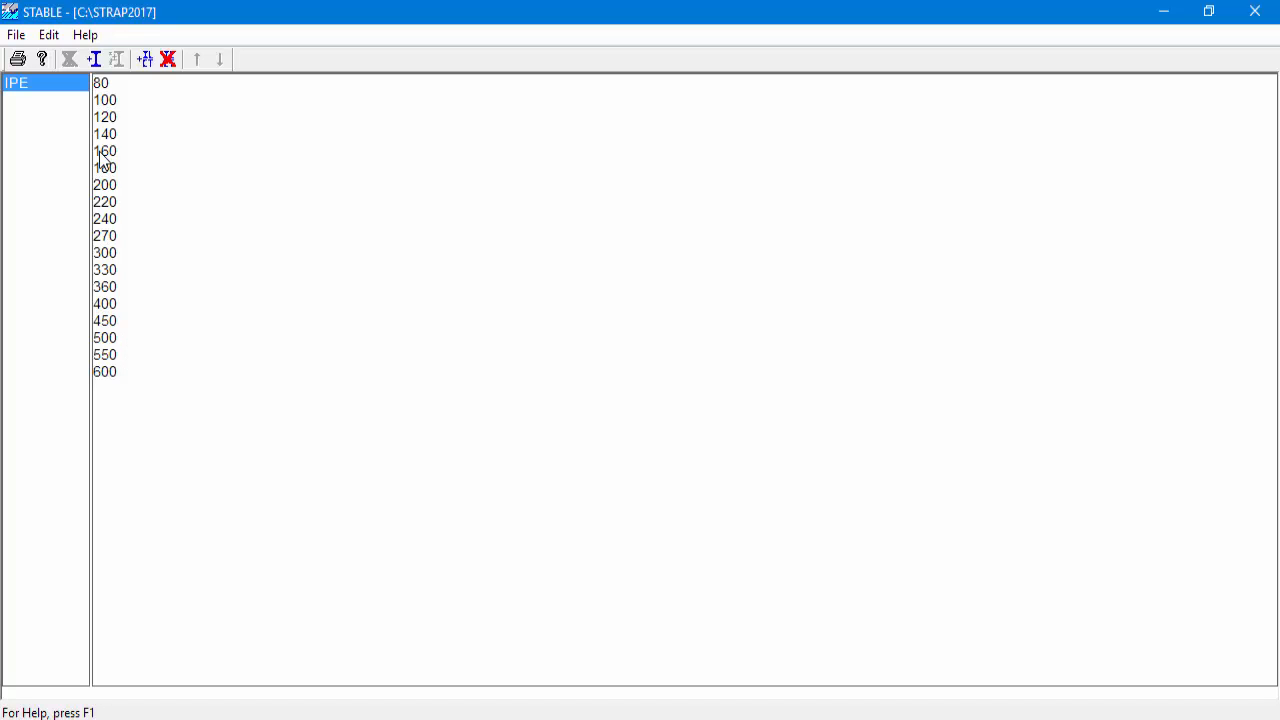
Begin a new section type with Edit > Add section type and browse the shape list
{"action": "left_click", "coordinate": [48, 35]}
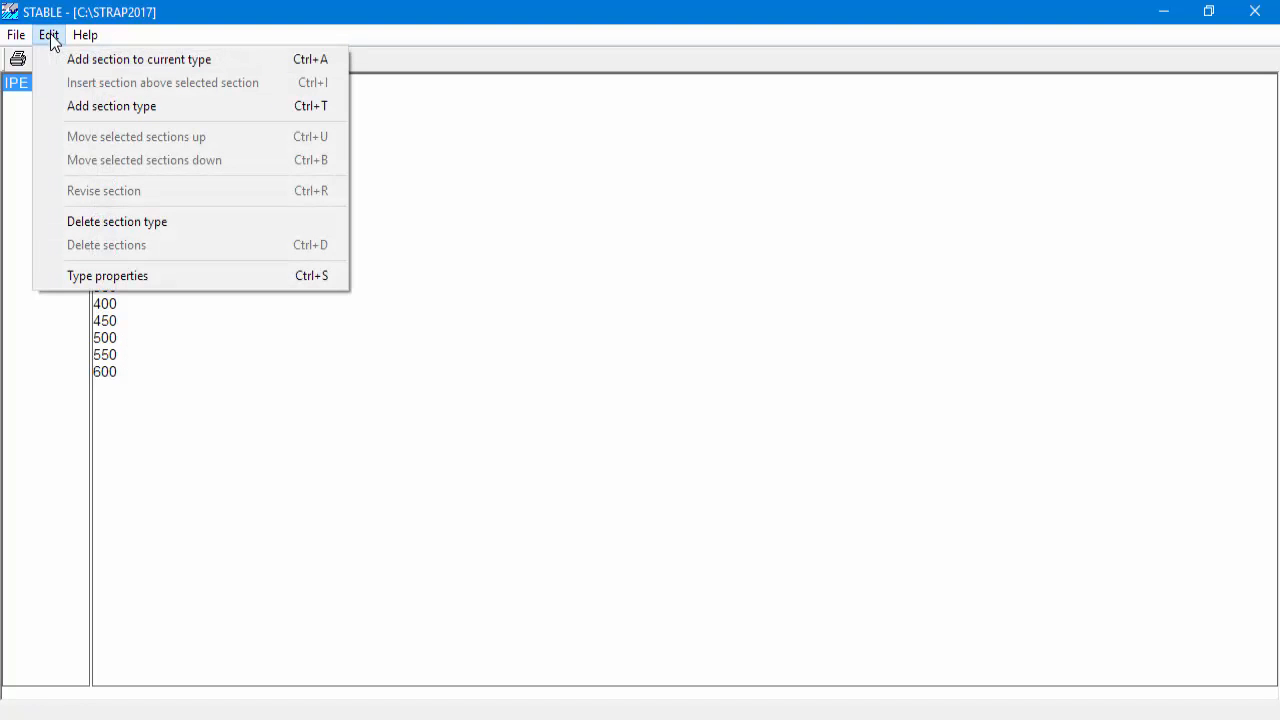
{"action": "mouse_move", "coordinate": [111, 106]}
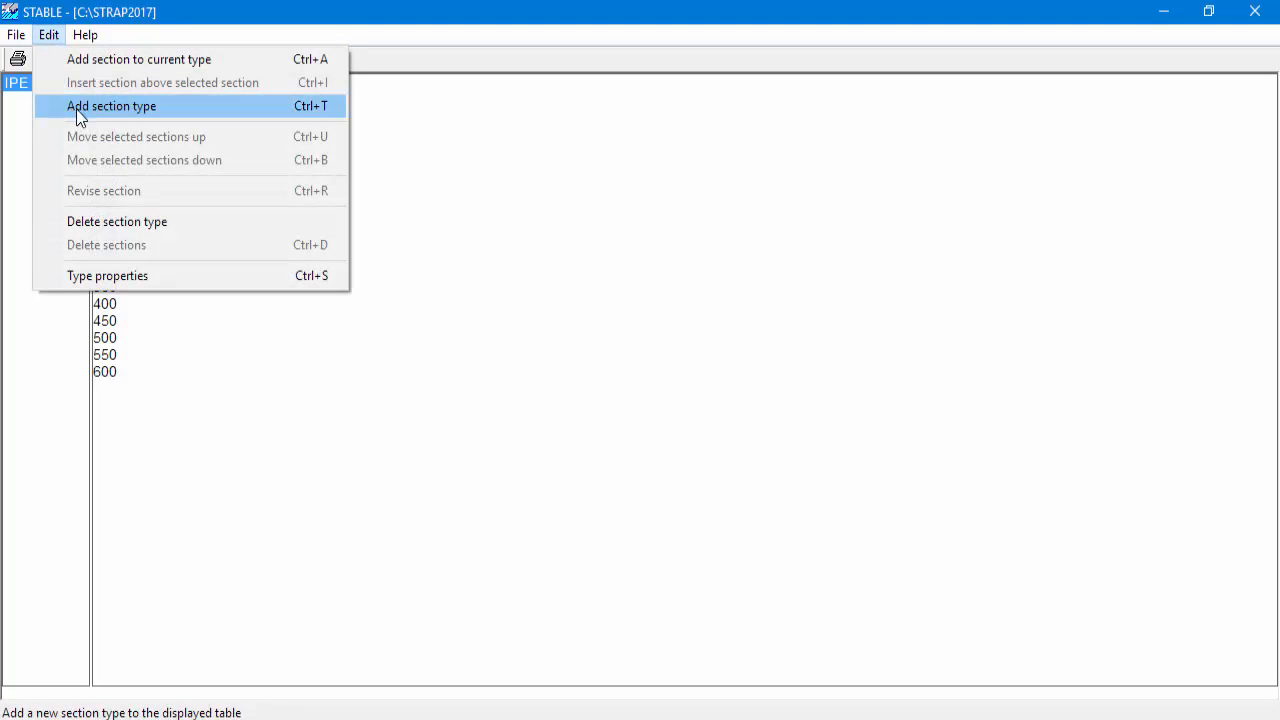
{"action": "left_click", "coordinate": [130, 106]}
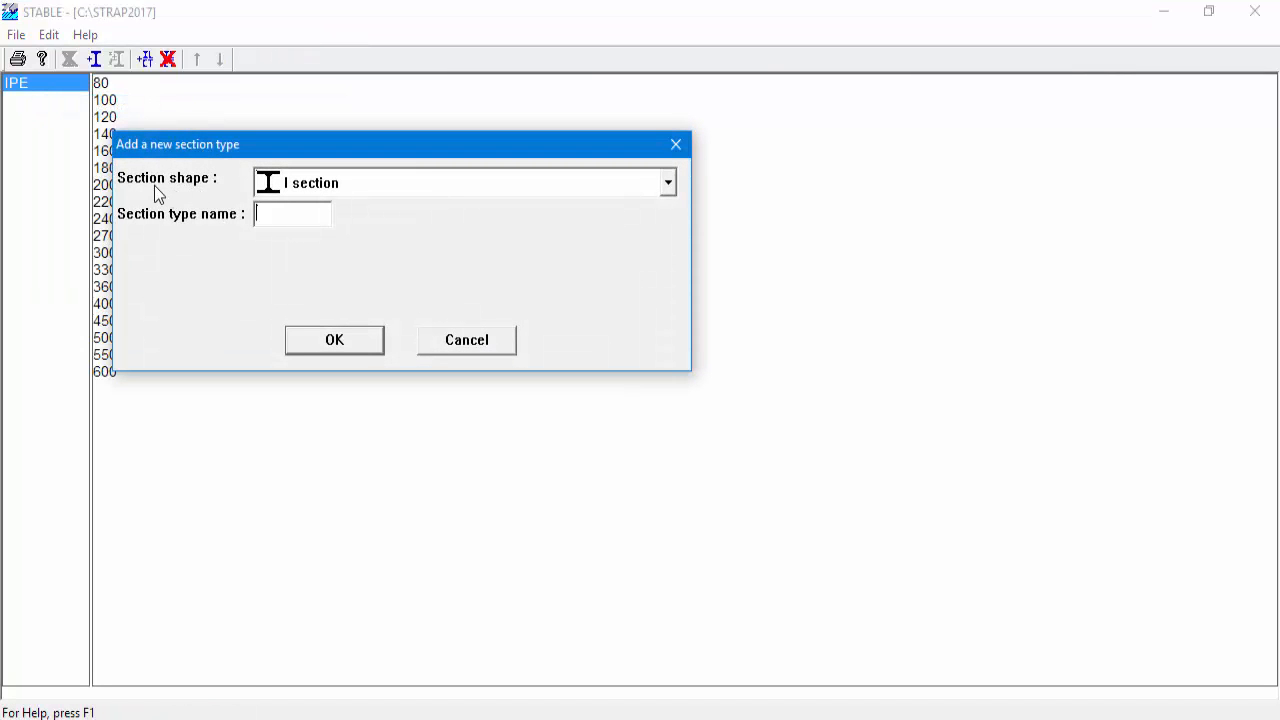
{"action": "mouse_move", "coordinate": [670, 192]}
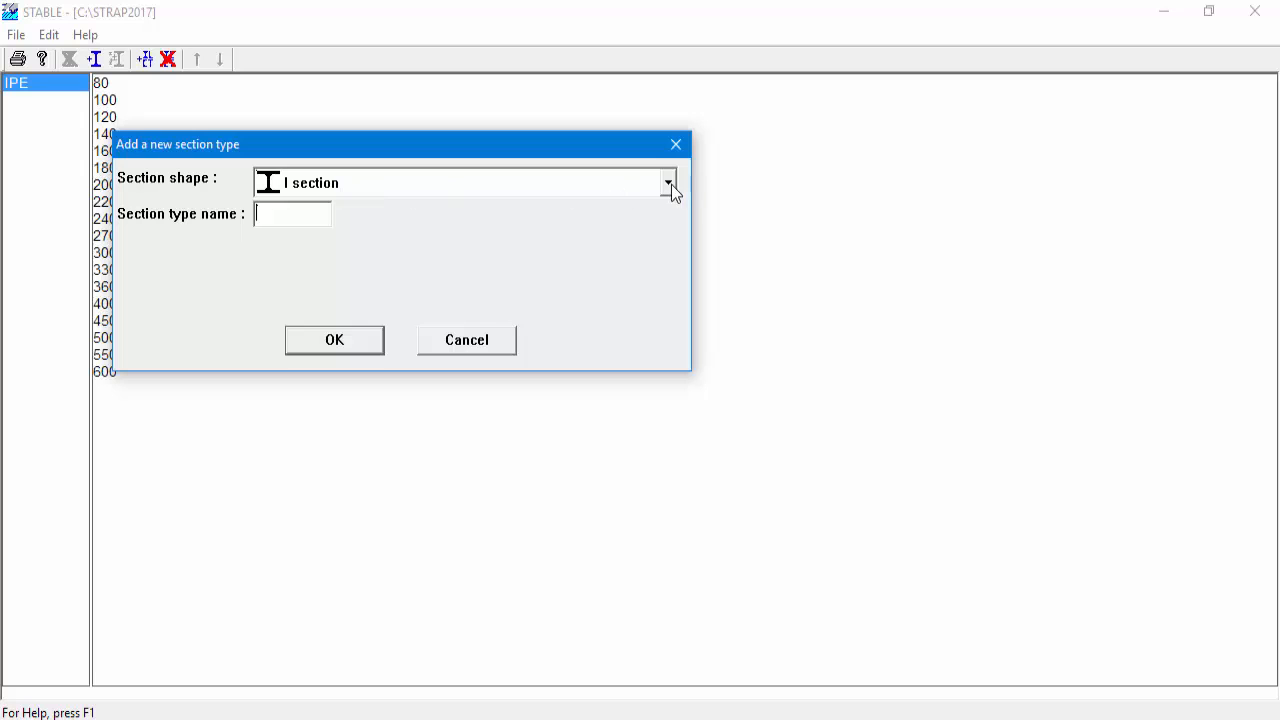
{"action": "left_click", "coordinate": [666, 183]}
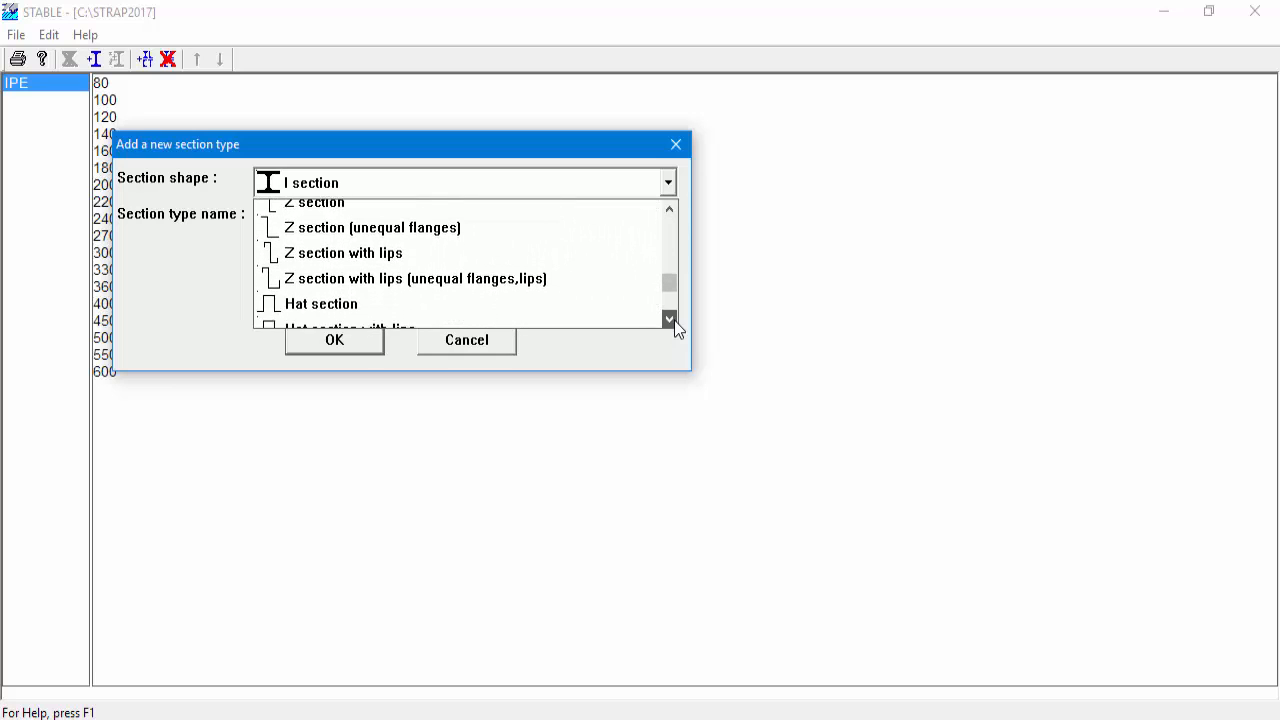
{"action": "left_click", "coordinate": [670, 318]}
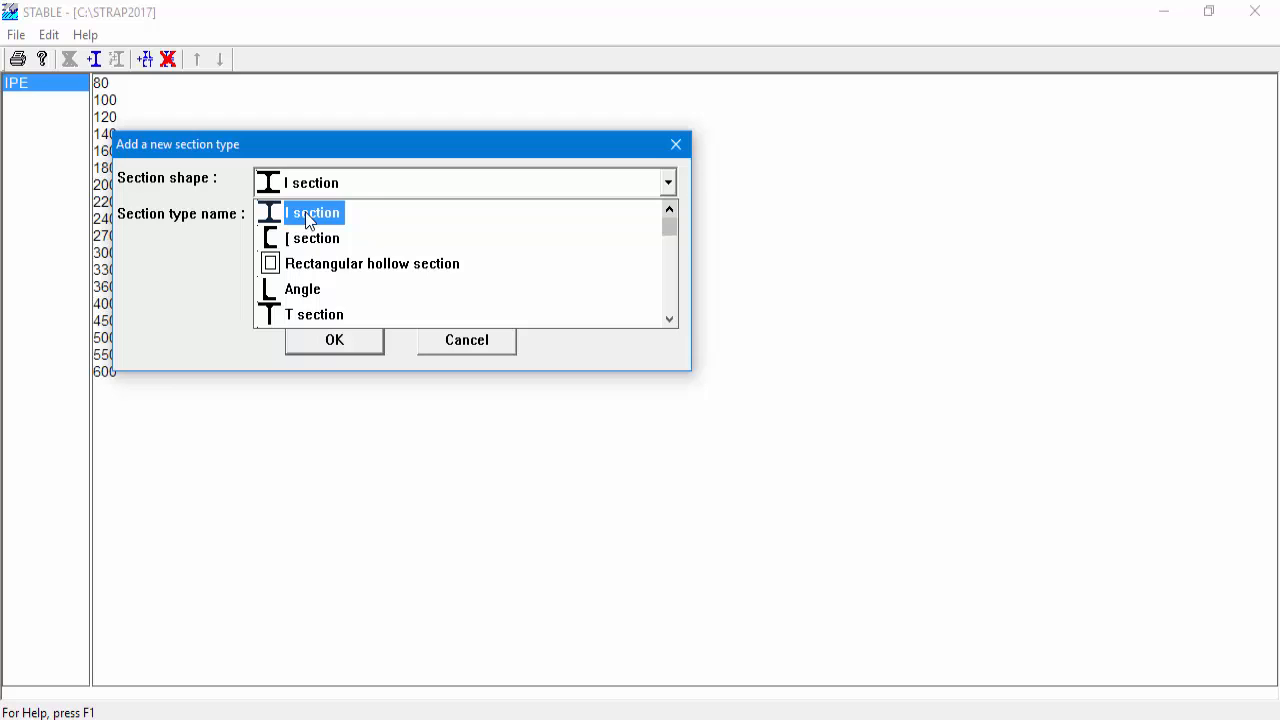
Create an I section type named 'IPG'
{"action": "left_click", "coordinate": [314, 212]}
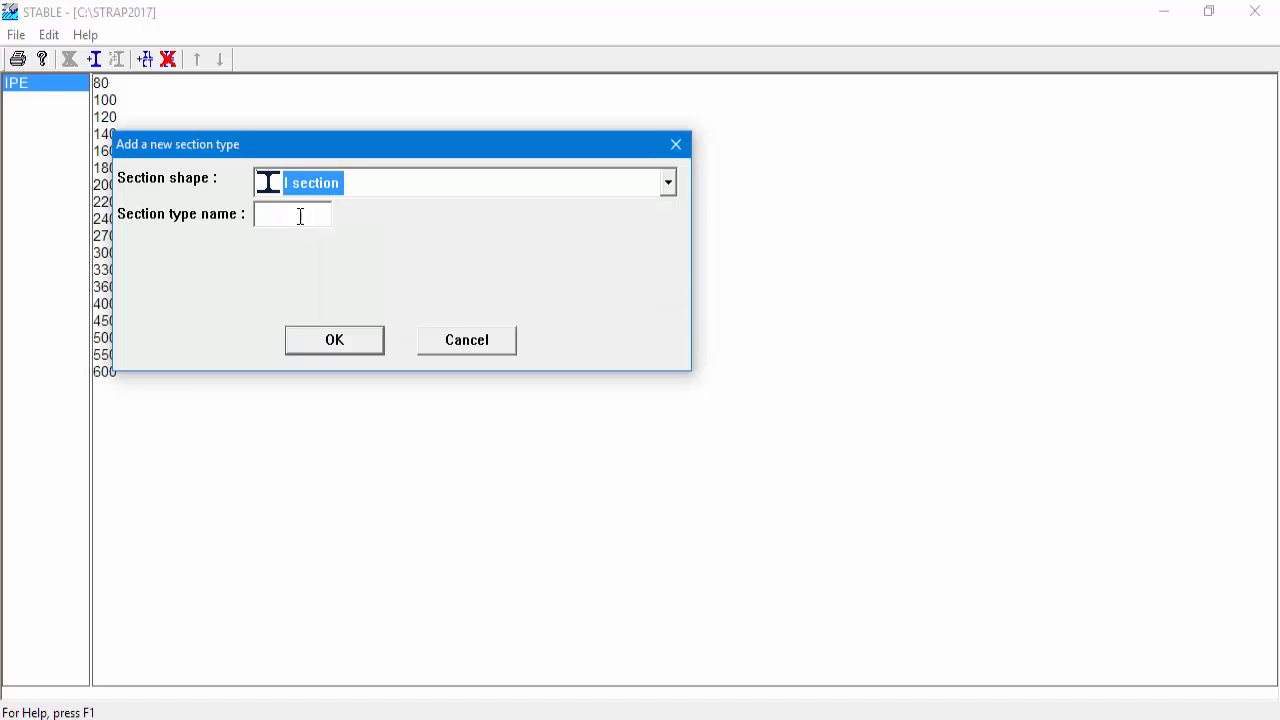
{"action": "left_click", "coordinate": [291, 214]}
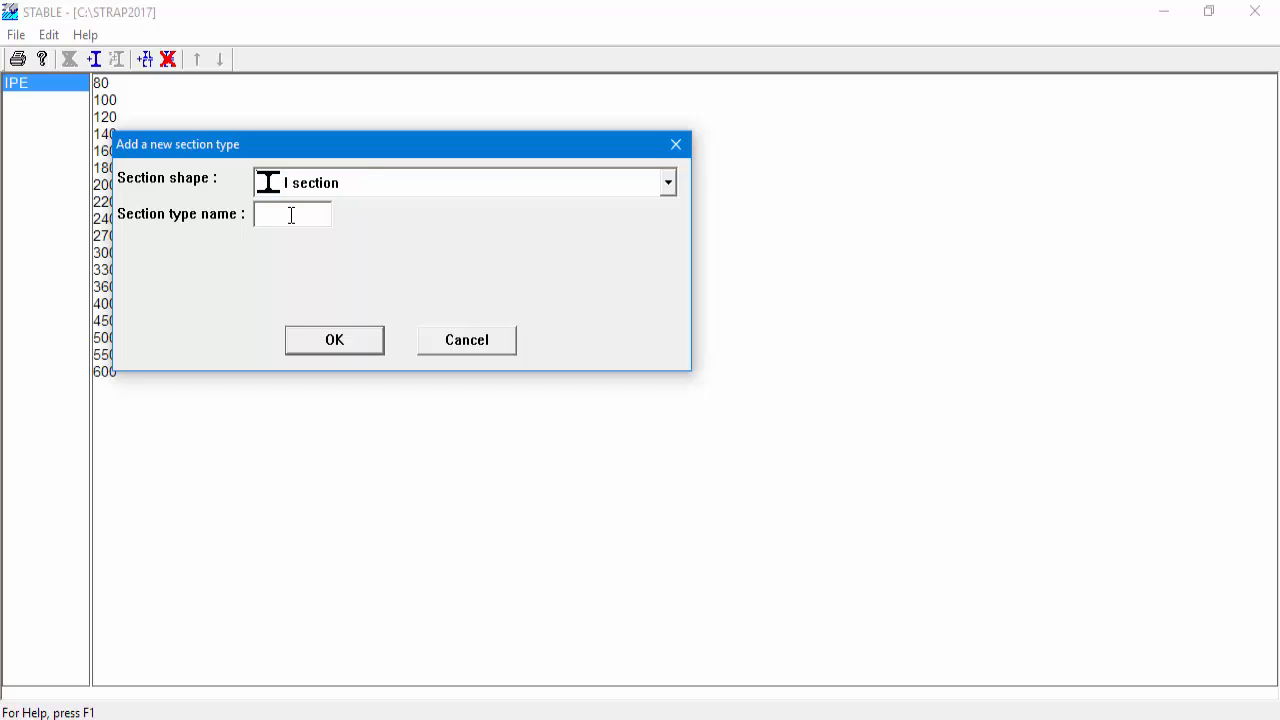
{"action": "type", "text": "IP"}
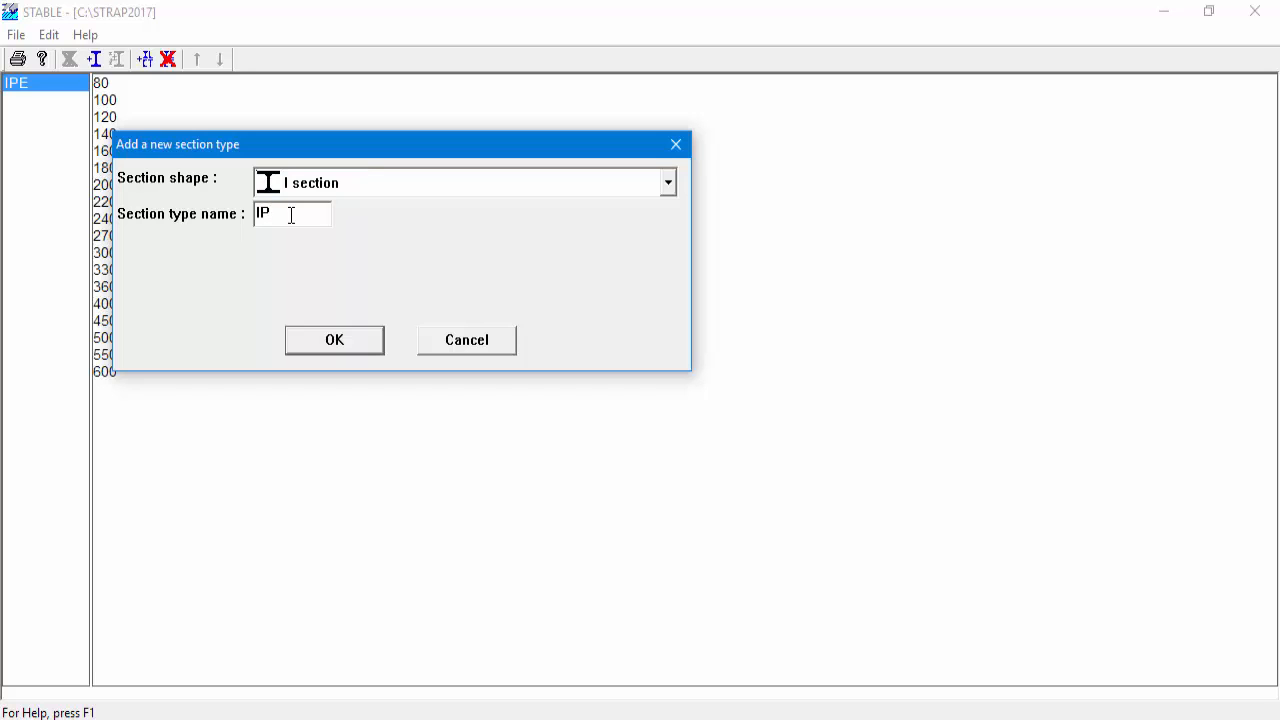
{"action": "type", "text": "G"}
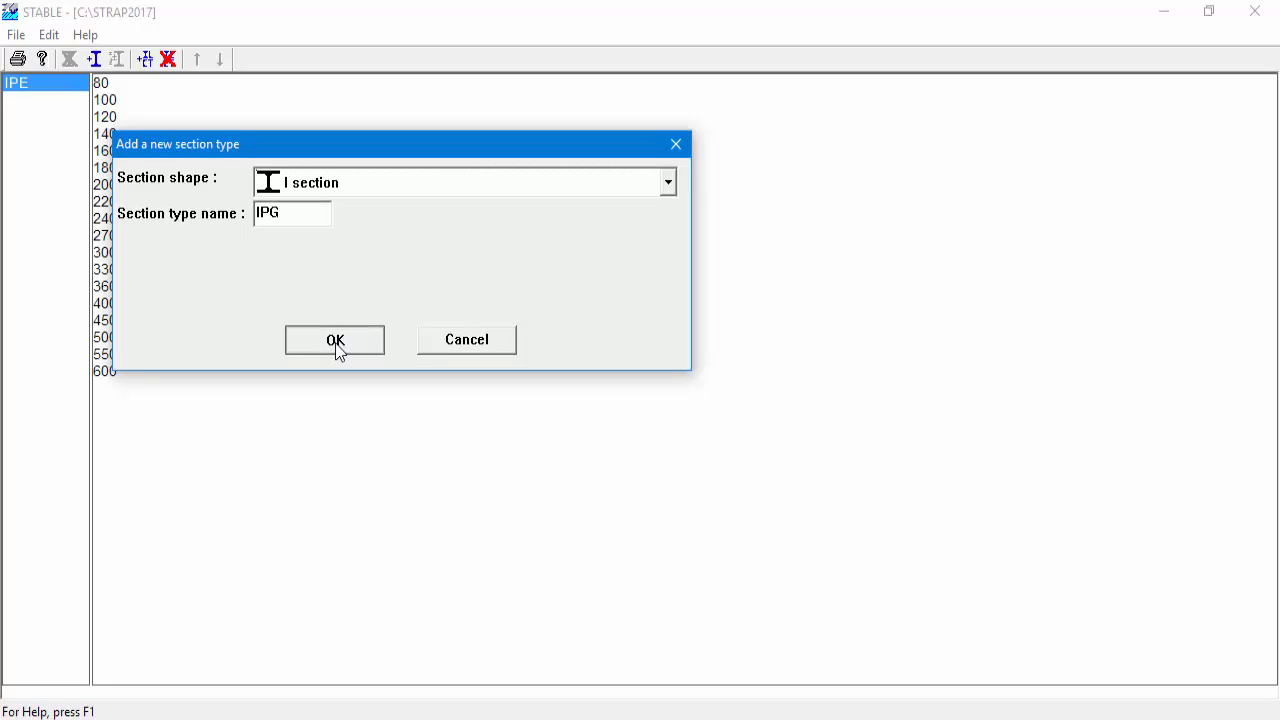
{"action": "left_click", "coordinate": [334, 340]}
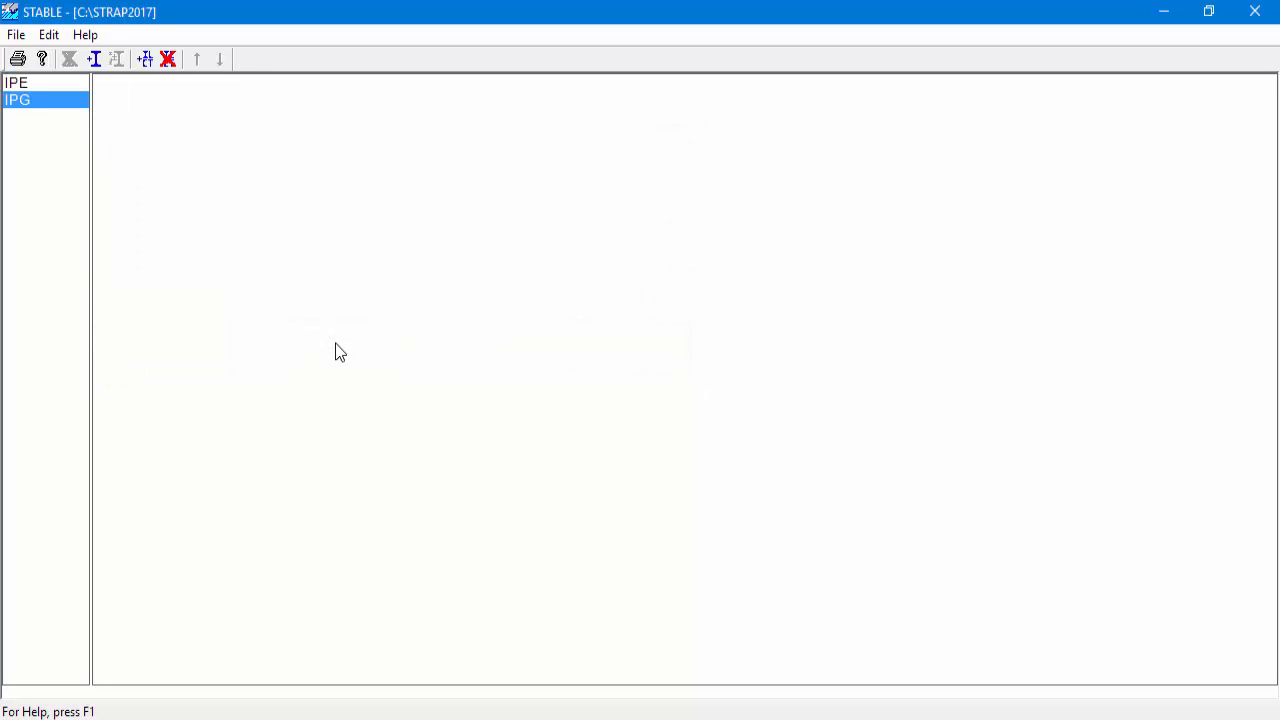
{"action": "mouse_move", "coordinate": [38, 127]}
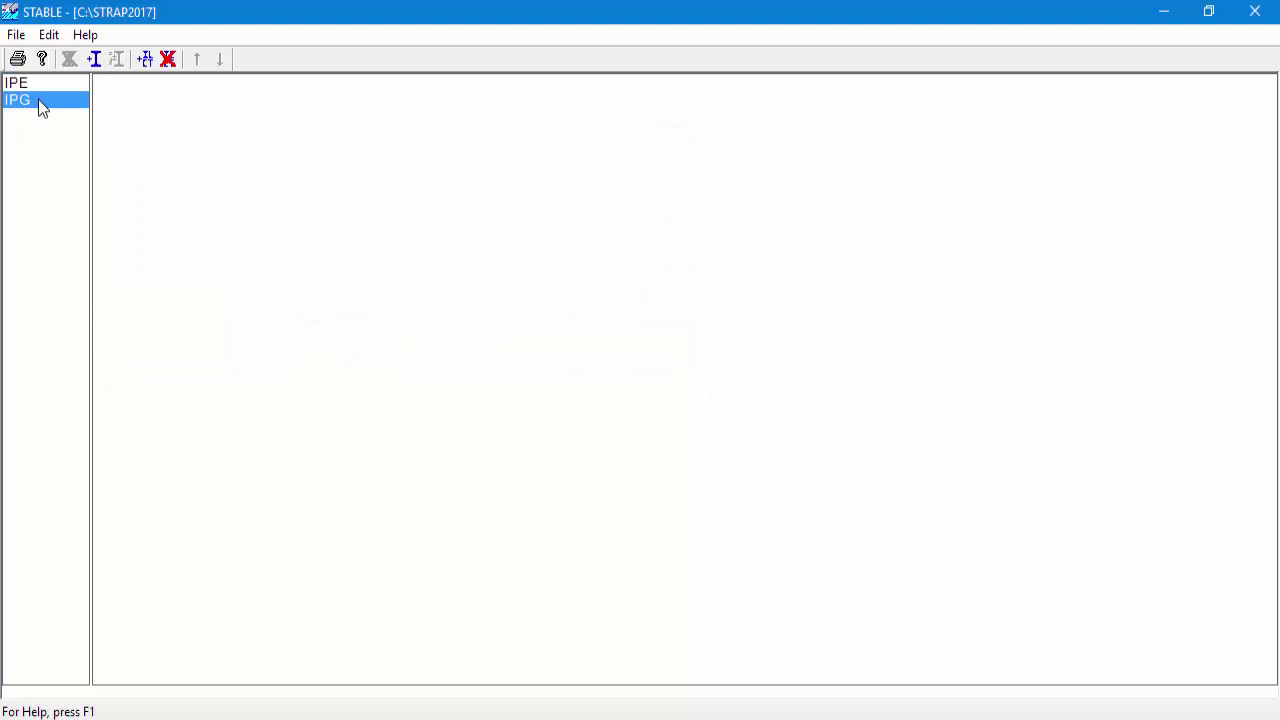
{"action": "mouse_move", "coordinate": [52, 40]}
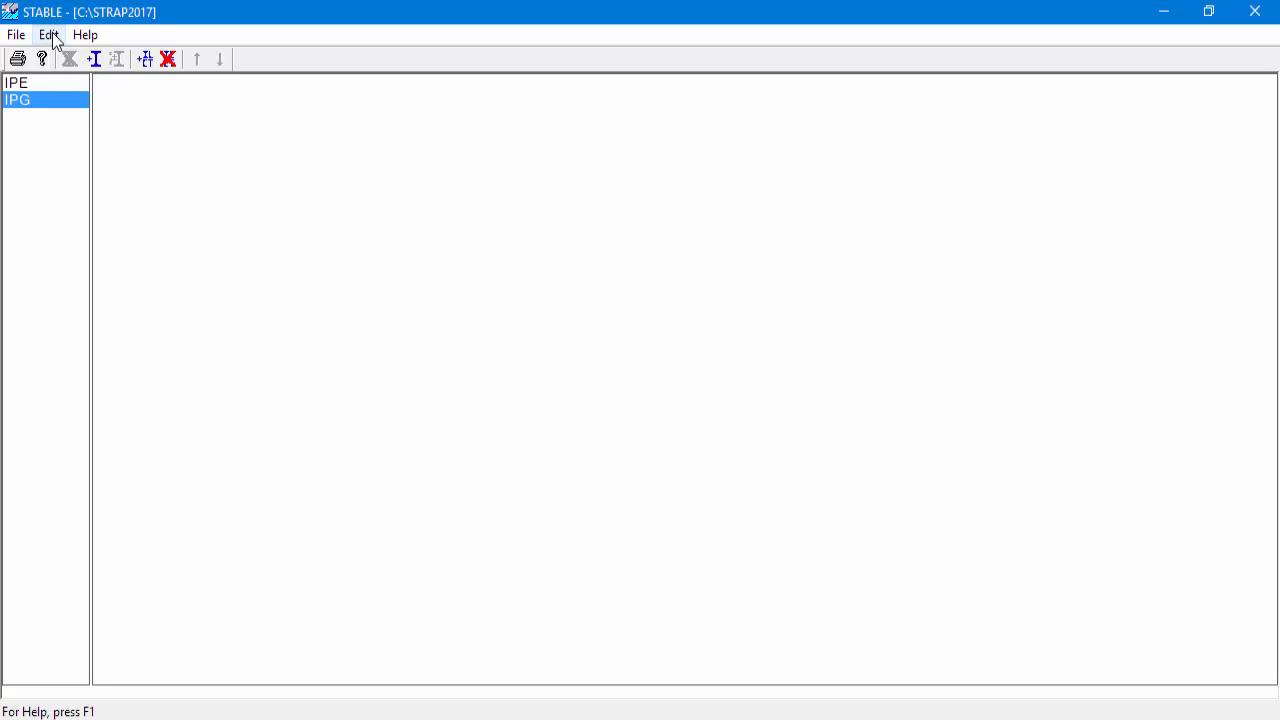
Show the Edit menu commands with IPG as the current type
{"action": "left_click", "coordinate": [48, 35]}
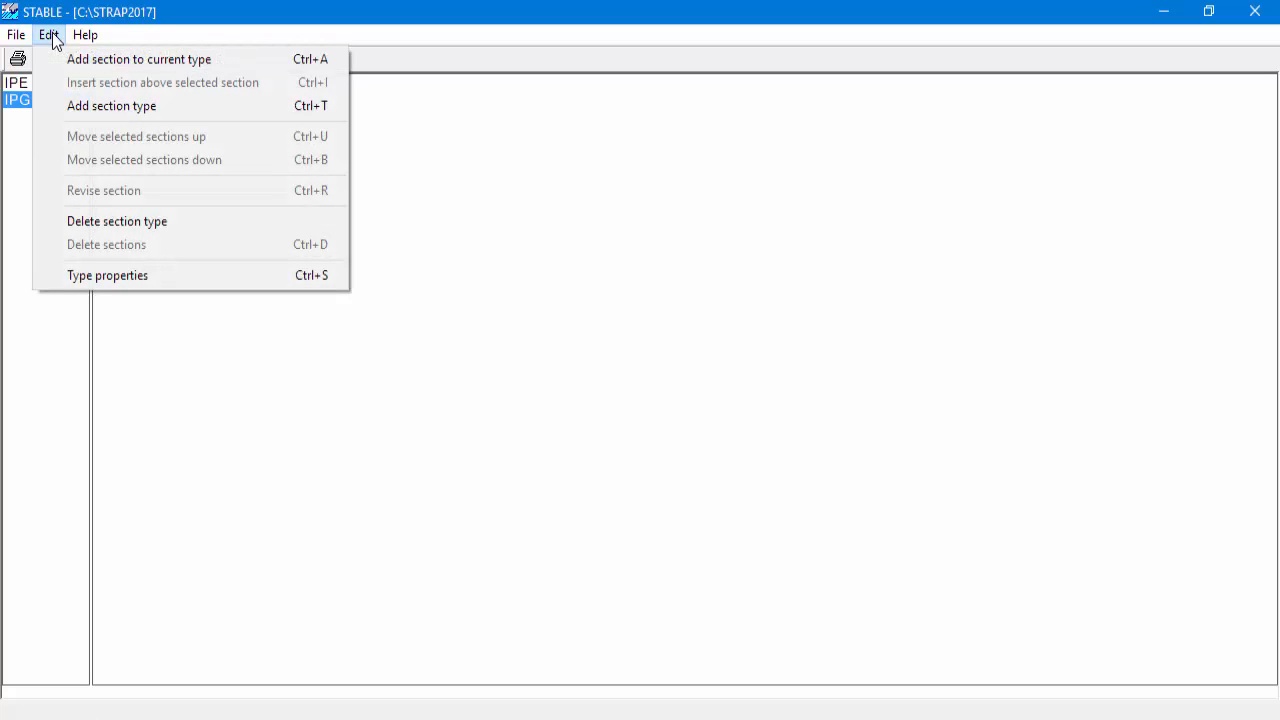
{"action": "mouse_move", "coordinate": [104, 57]}
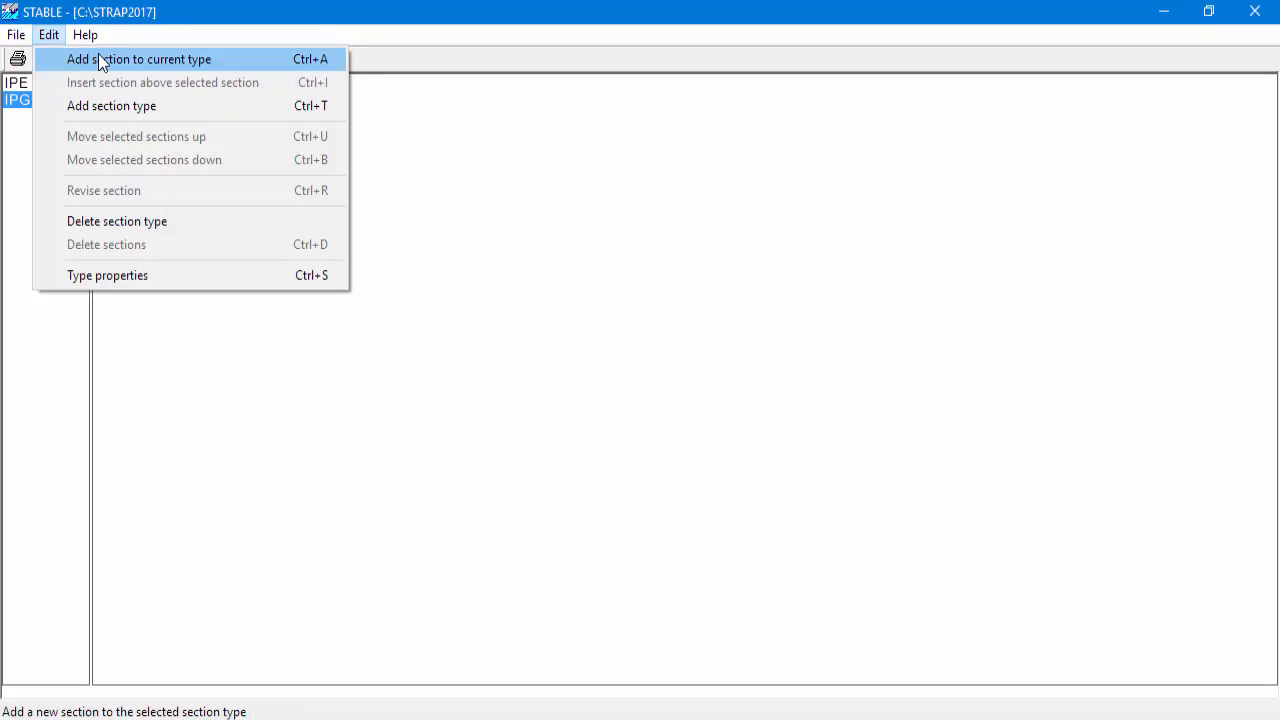
{"action": "mouse_move", "coordinate": [180, 66]}
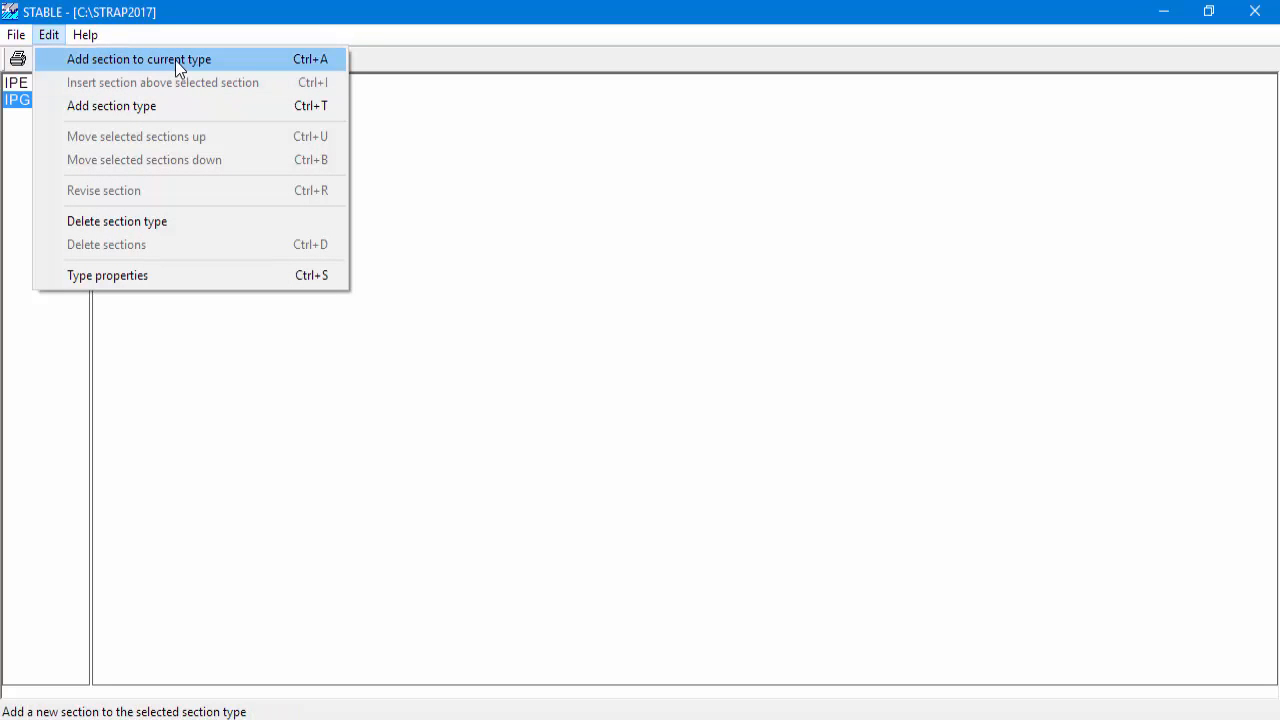
Add IPG section '420' with H 420, Bf 180, Tw 7.6, Tf 12.2
{"action": "left_click", "coordinate": [150, 57]}
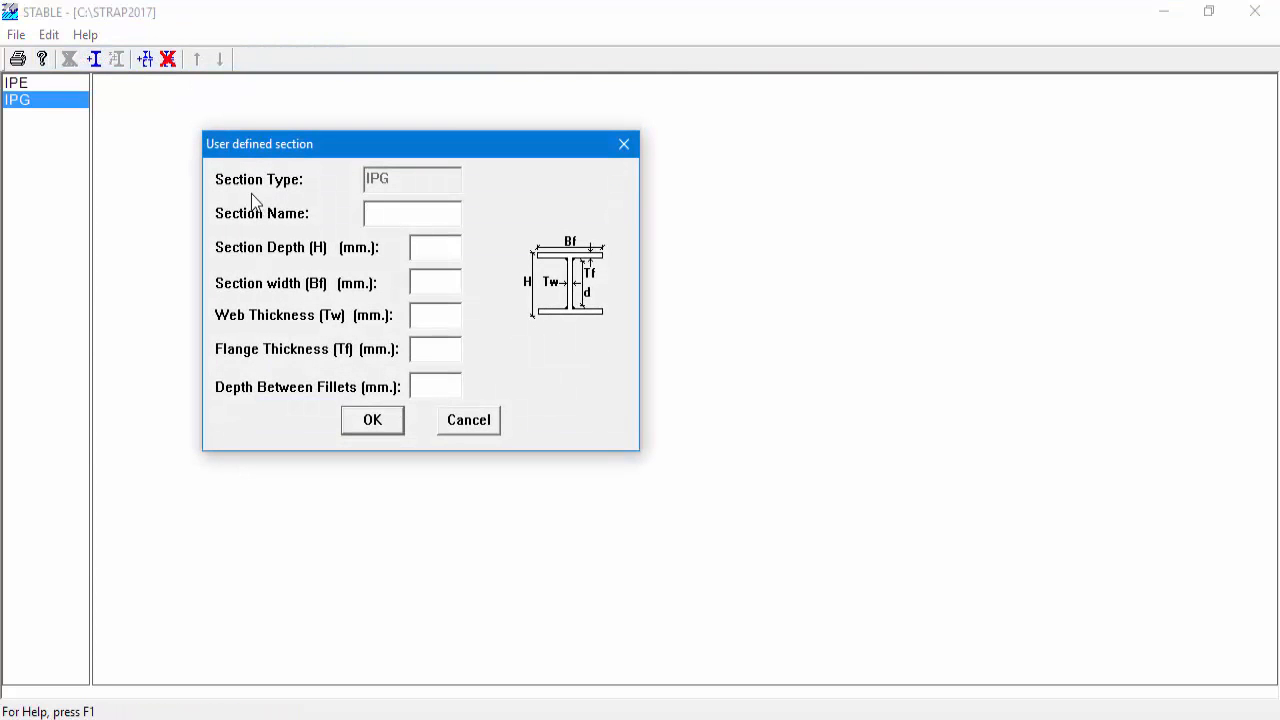
{"action": "mouse_move", "coordinate": [363, 186]}
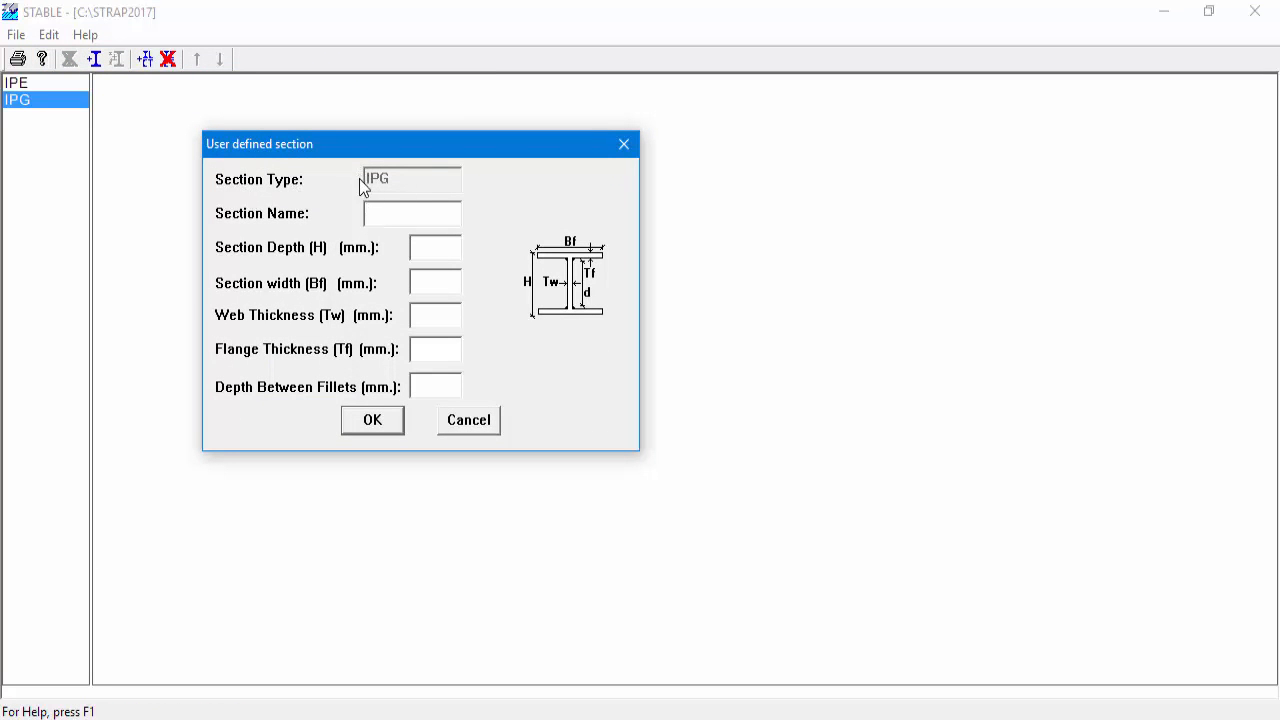
{"action": "left_click", "coordinate": [412, 213]}
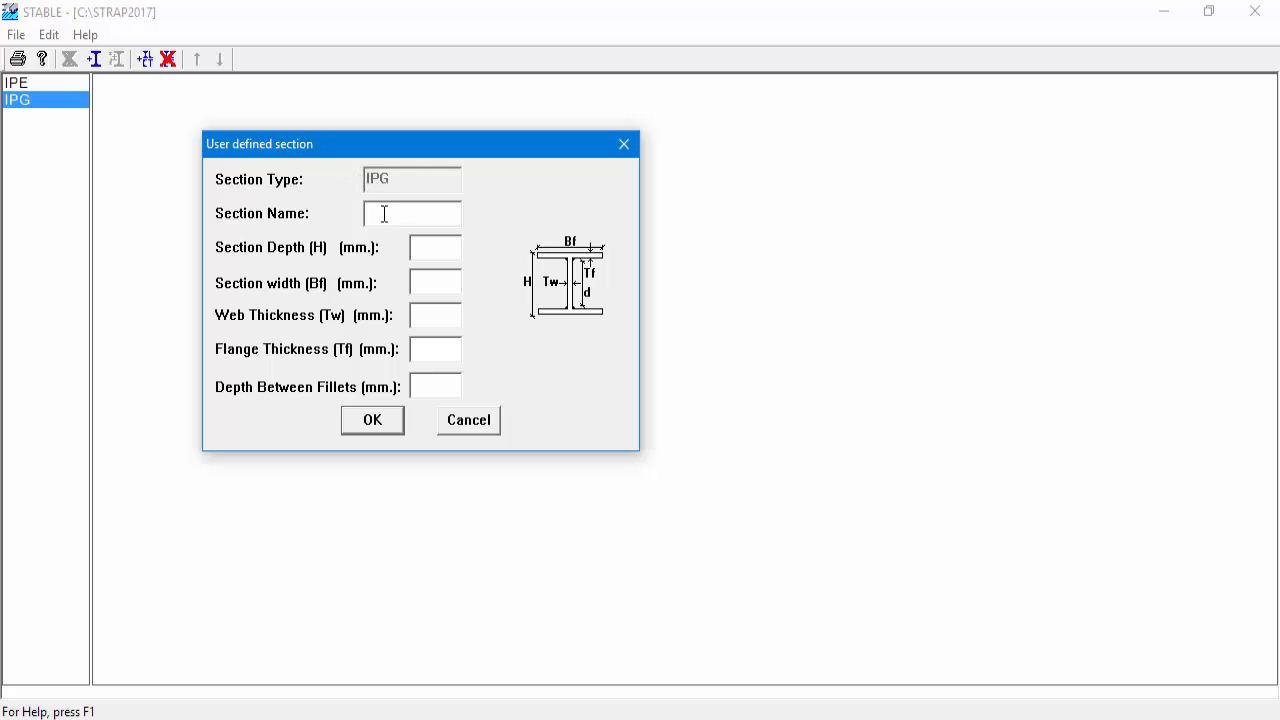
{"action": "mouse_move", "coordinate": [335, 214]}
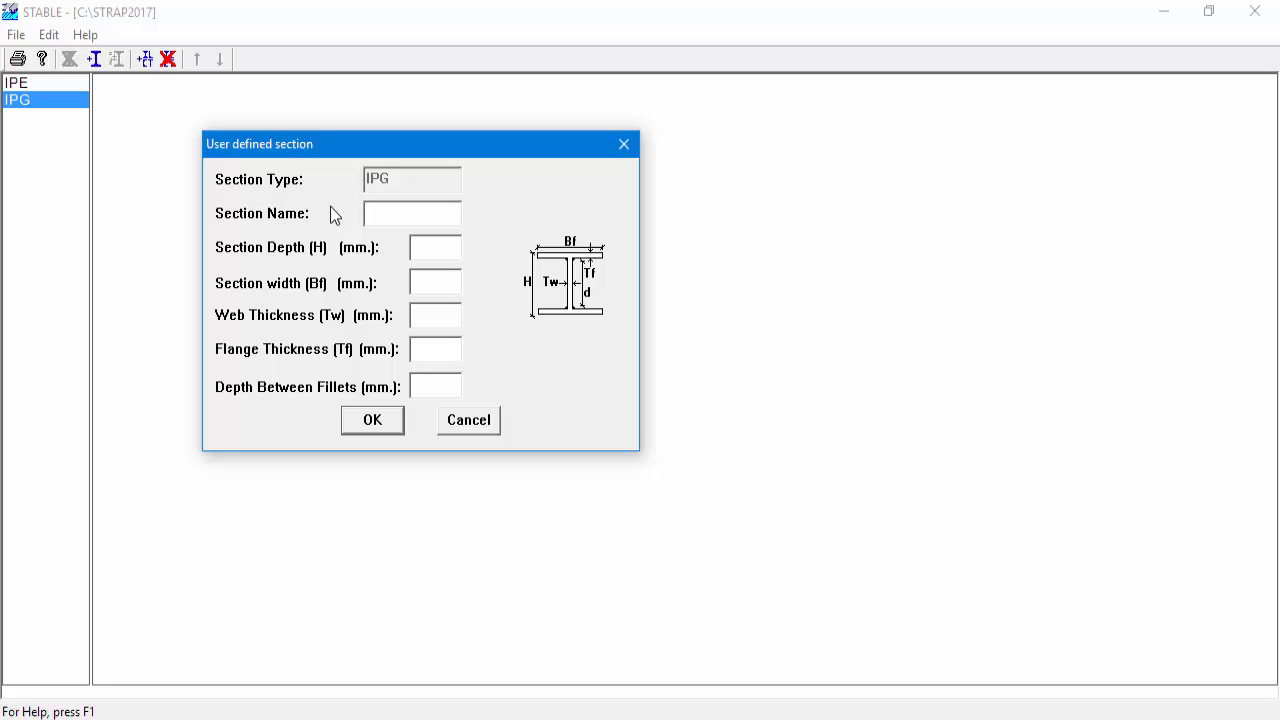
{"action": "type", "text": "420"}
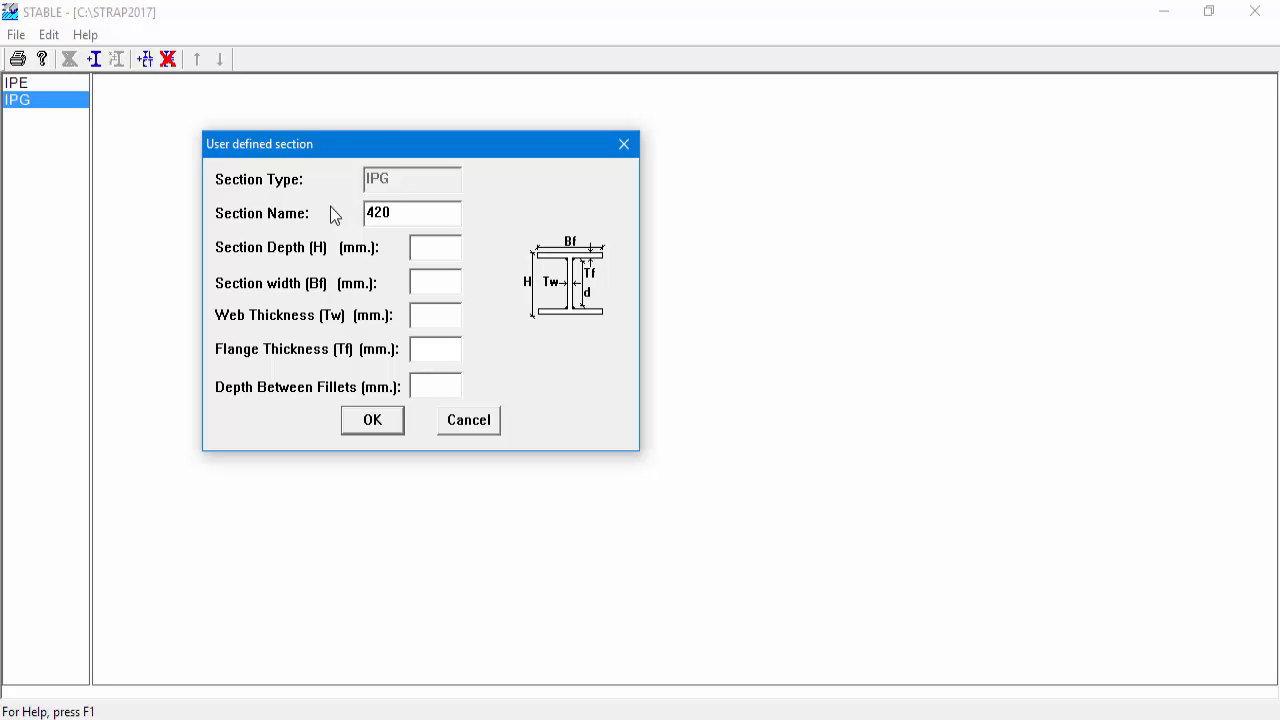
{"action": "left_click", "coordinate": [435, 247]}
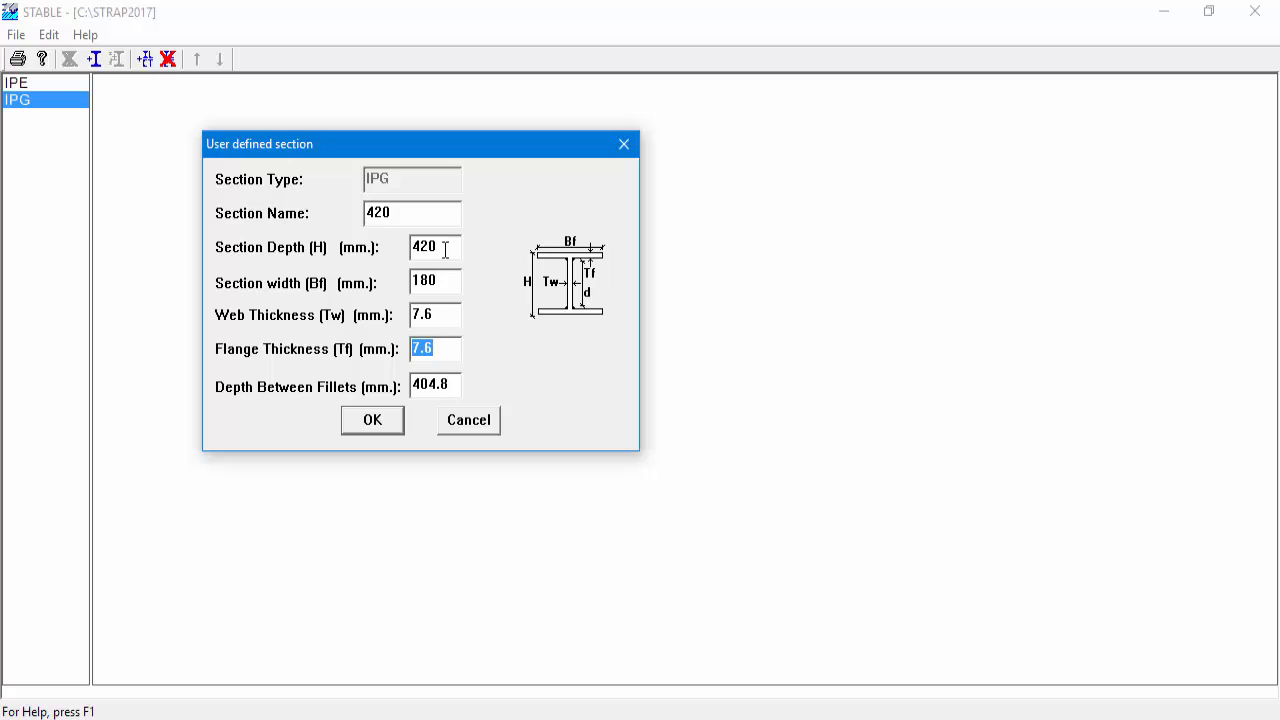
{"action": "type", "text": "1"}
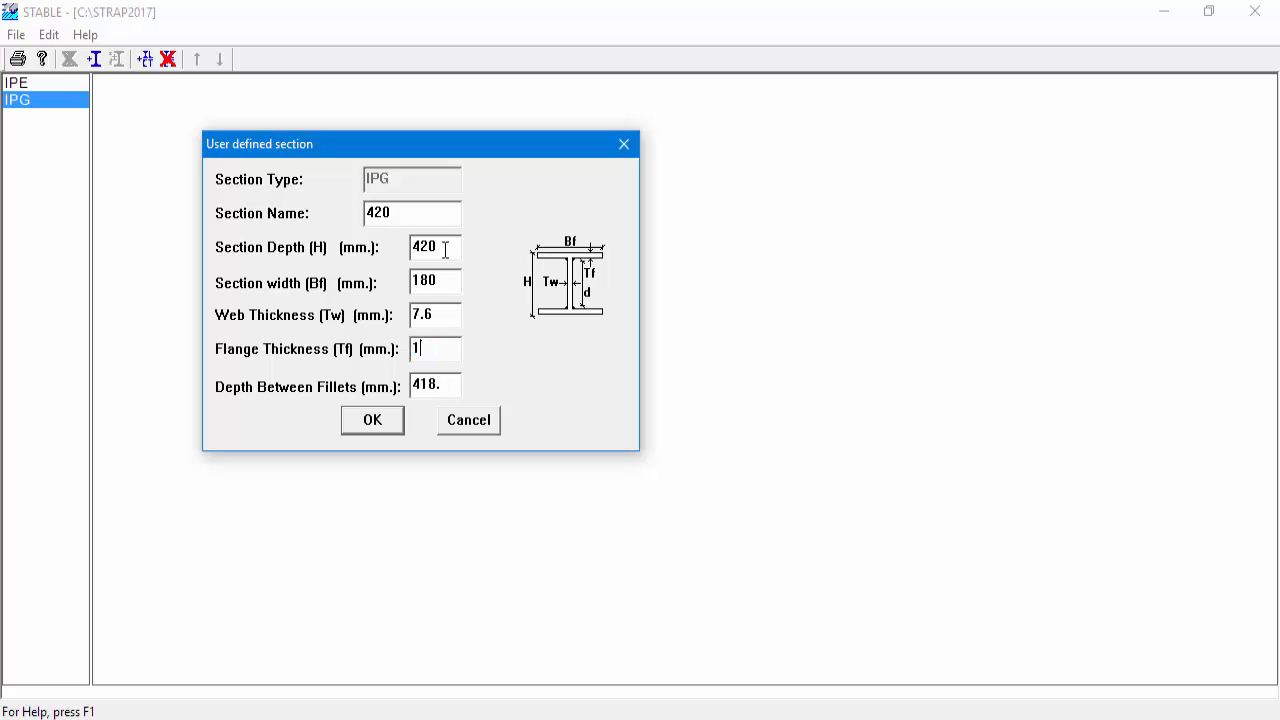
{"action": "type", "text": "2.2"}
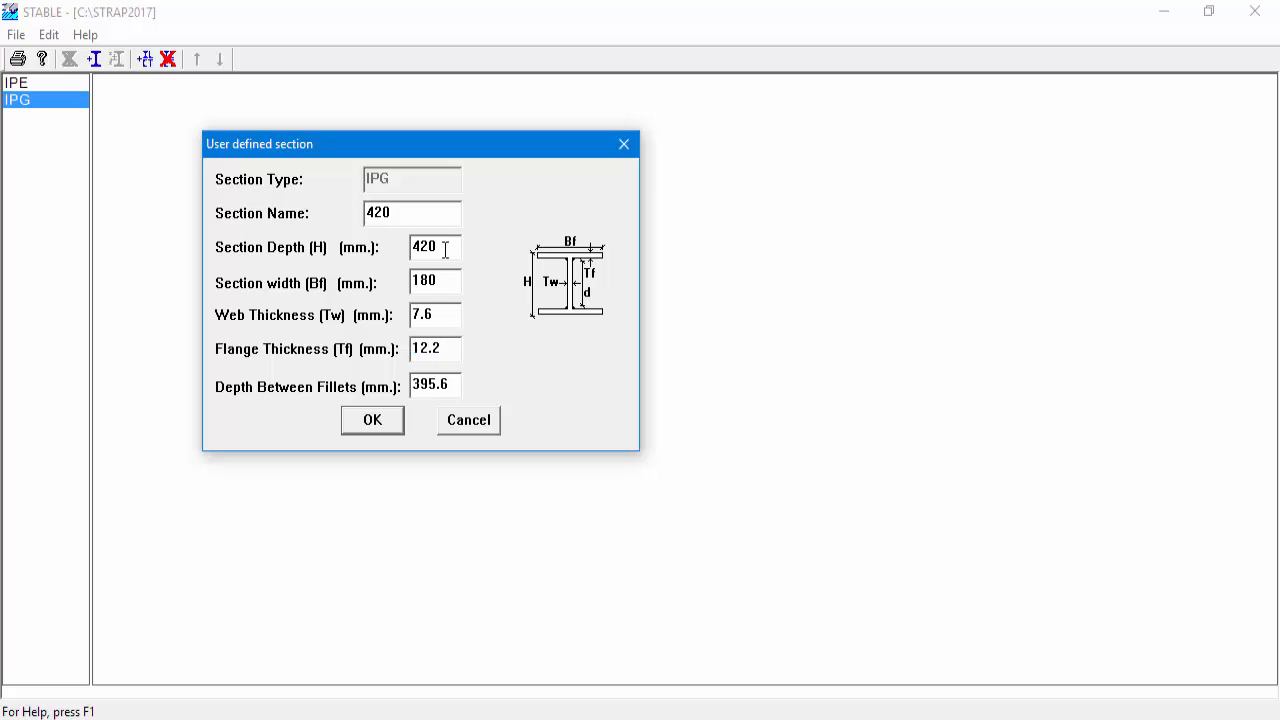
{"action": "mouse_move", "coordinate": [332, 401]}
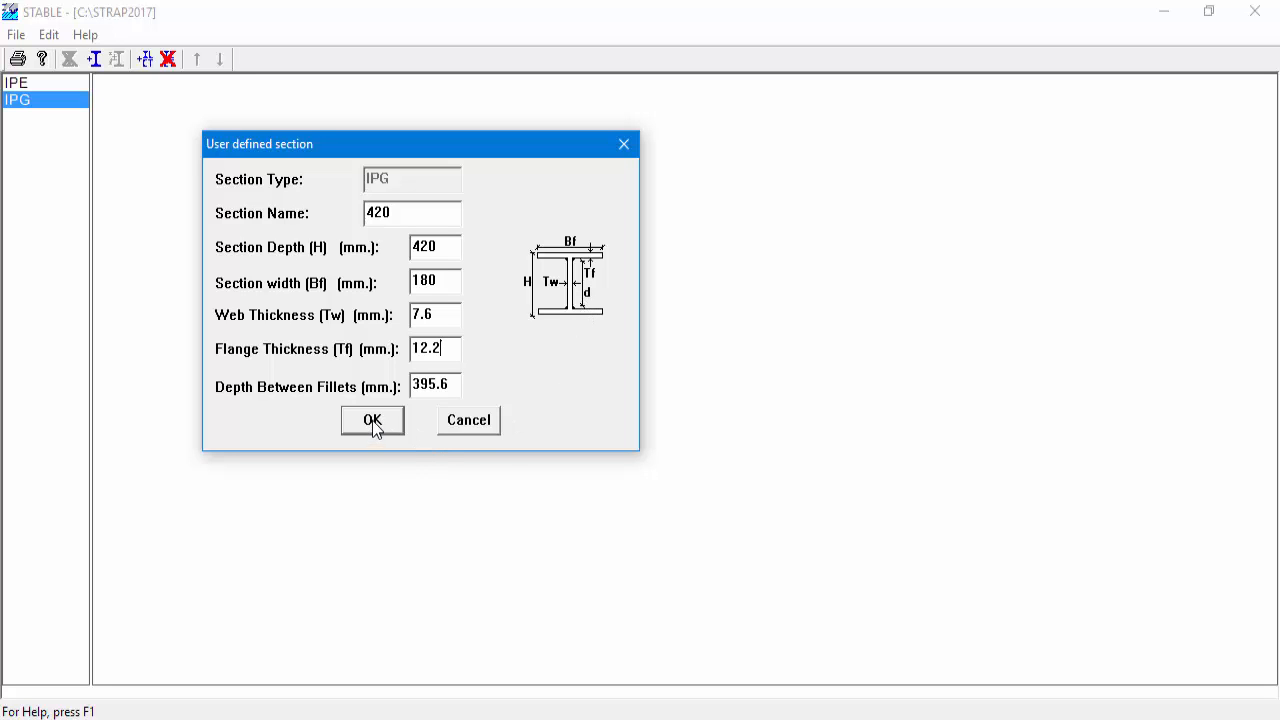
Accept the 420 dimensions and override the computed area with 74.2 cm²
{"action": "left_click", "coordinate": [372, 420]}
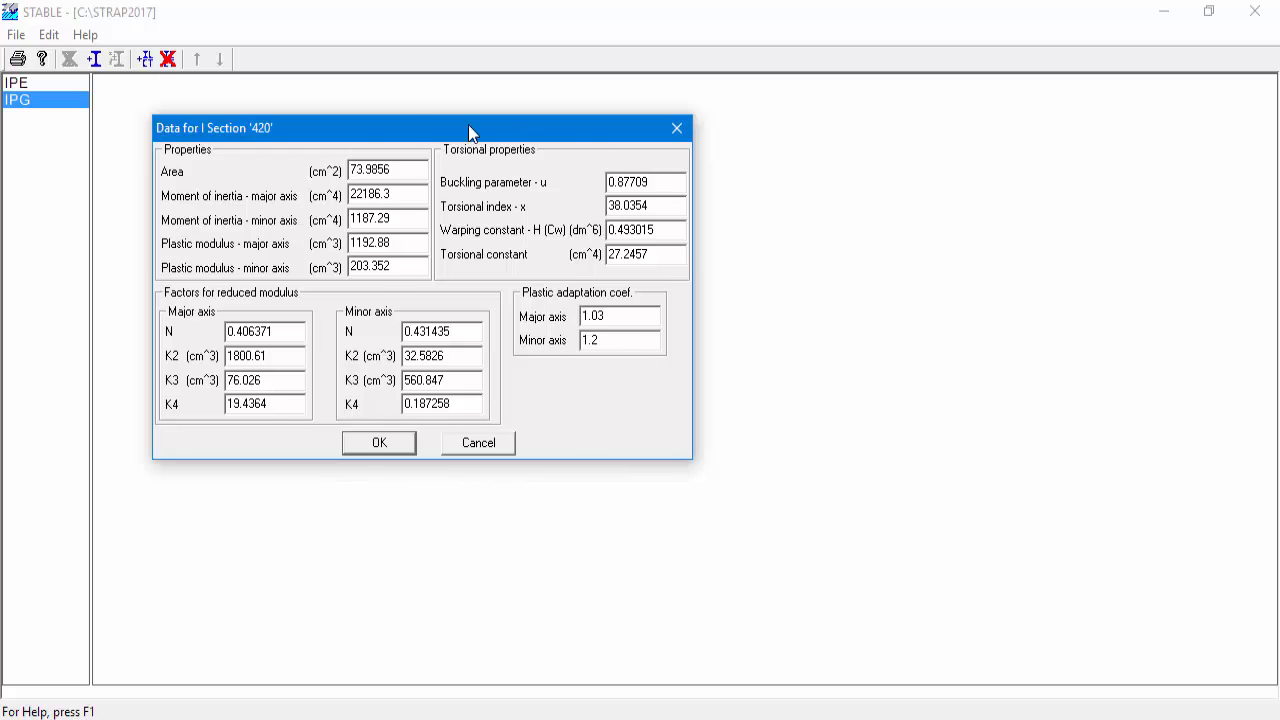
{"action": "mouse_move", "coordinate": [573, 428]}
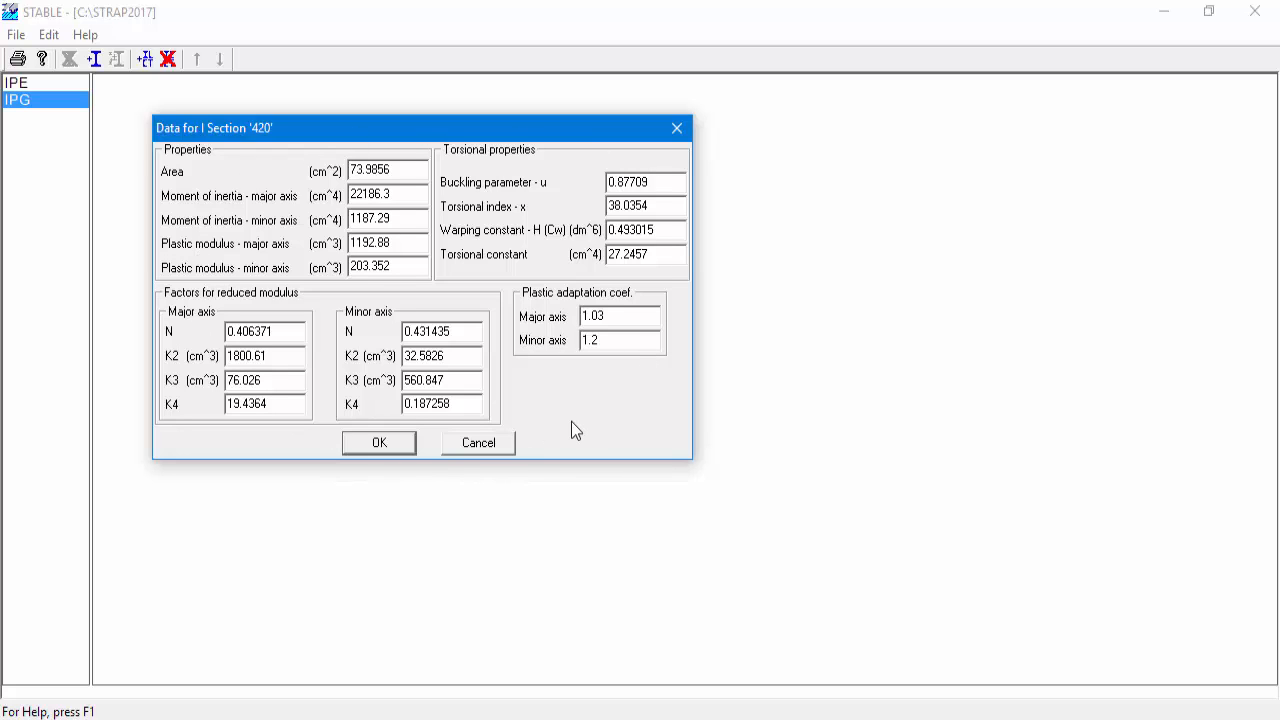
{"action": "mouse_move", "coordinate": [253, 150]}
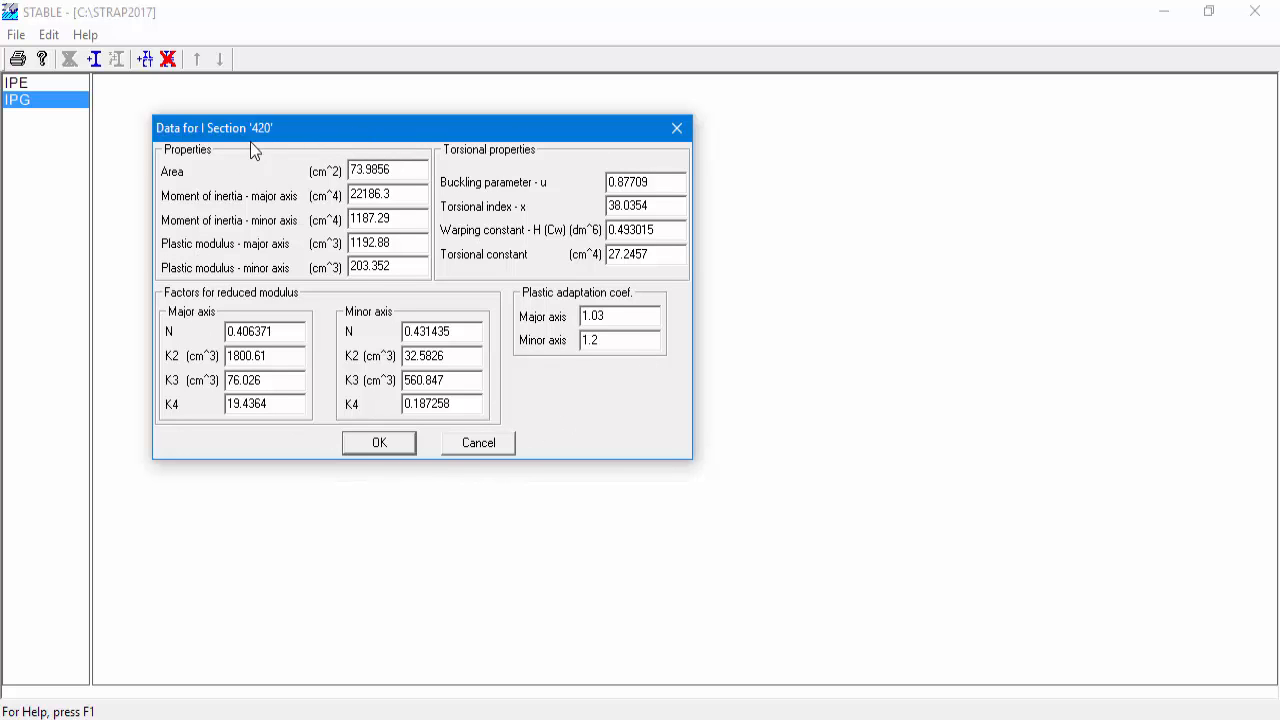
{"action": "mouse_move", "coordinate": [420, 167]}
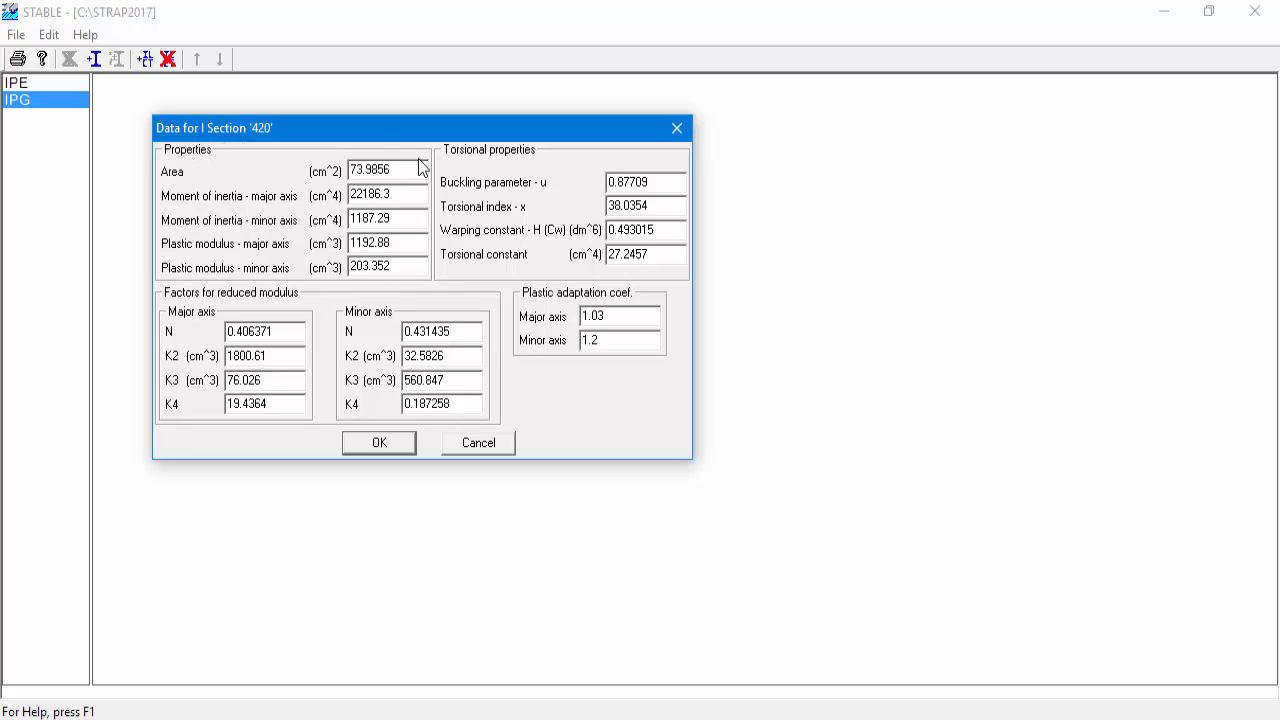
{"action": "mouse_move", "coordinate": [343, 190]}
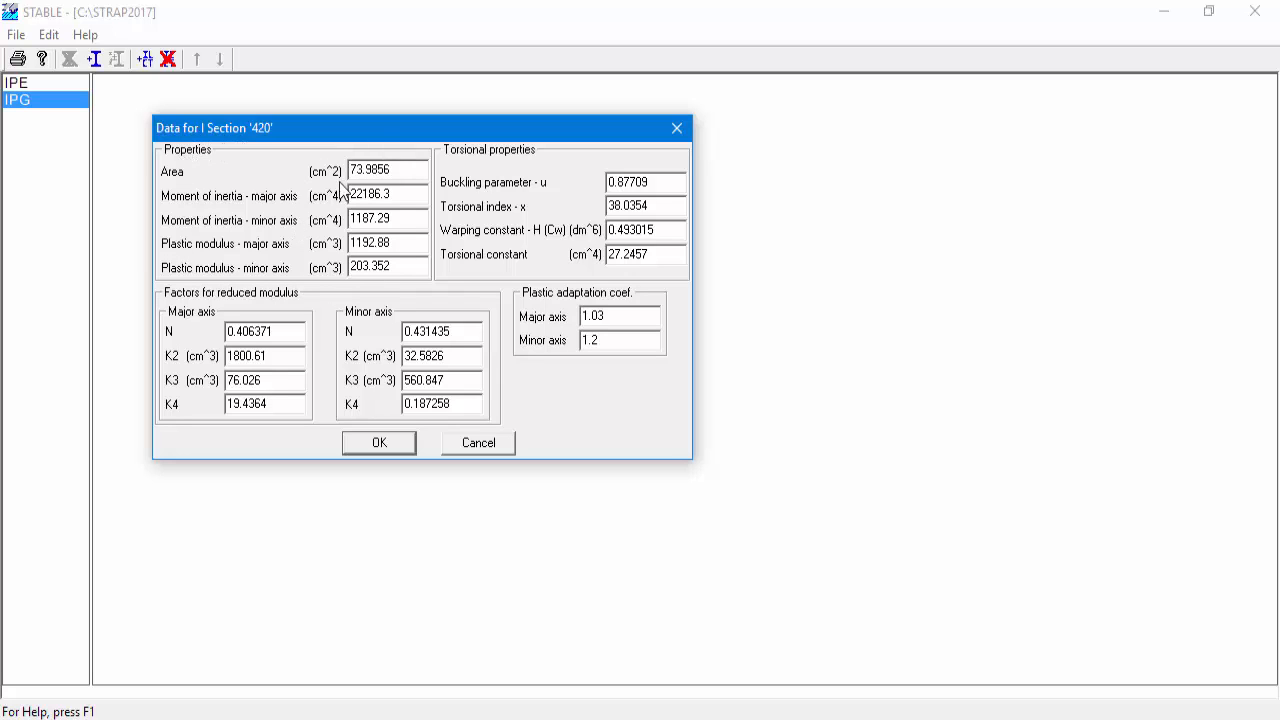
{"action": "mouse_move", "coordinate": [351, 177]}
{"action": "type", "text": "7"}
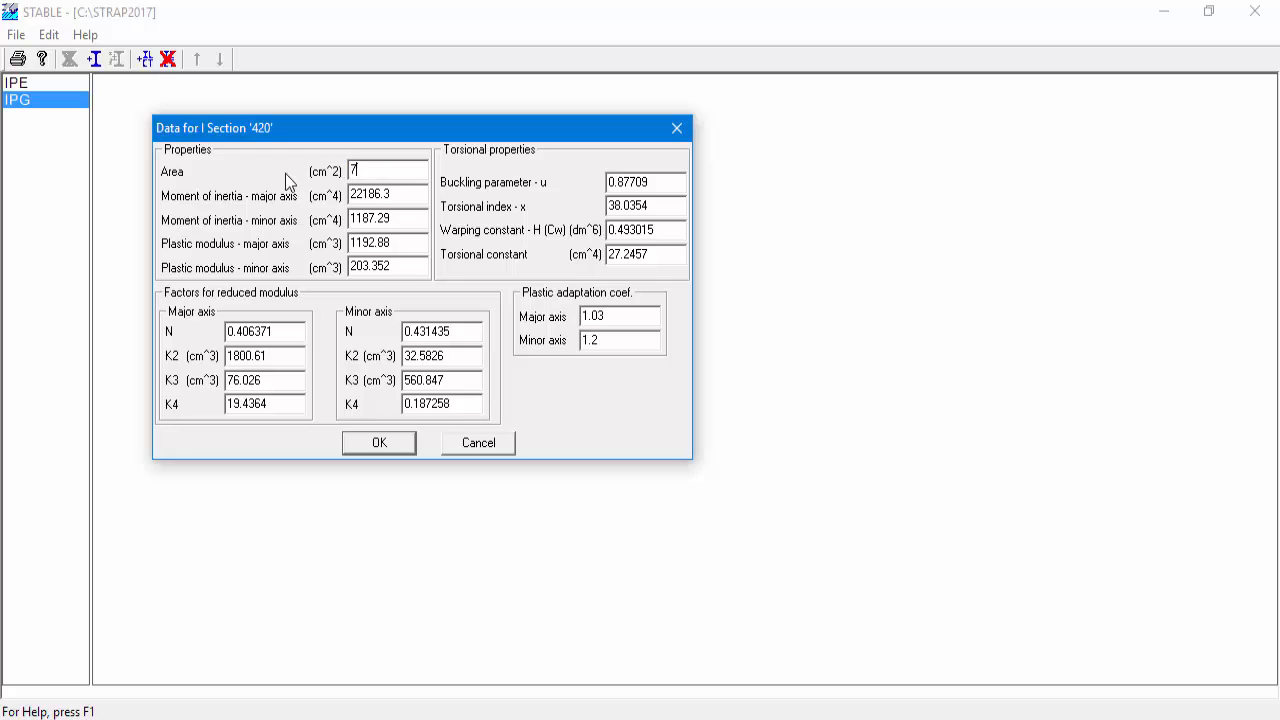
{"action": "type", "text": "4.2"}
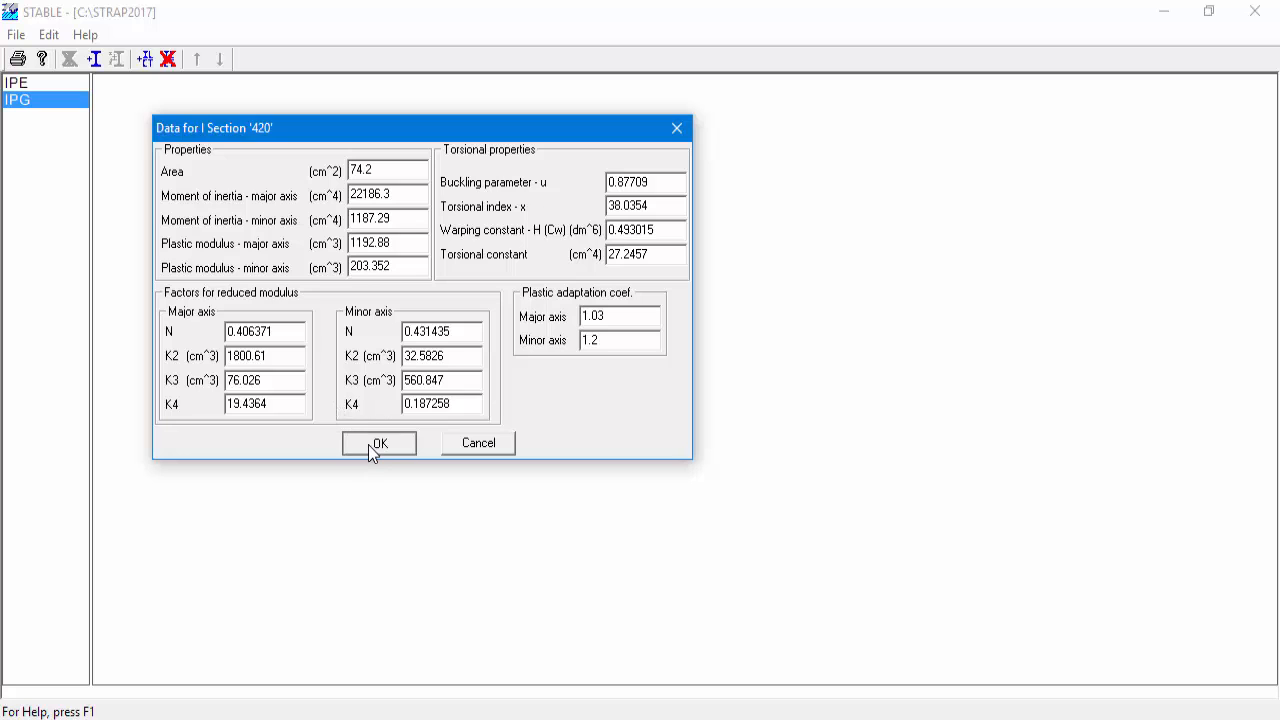
Accept the 74.2 cm² properties so 420 is listed under IPG, and show the File menu
{"action": "left_click", "coordinate": [378, 443]}
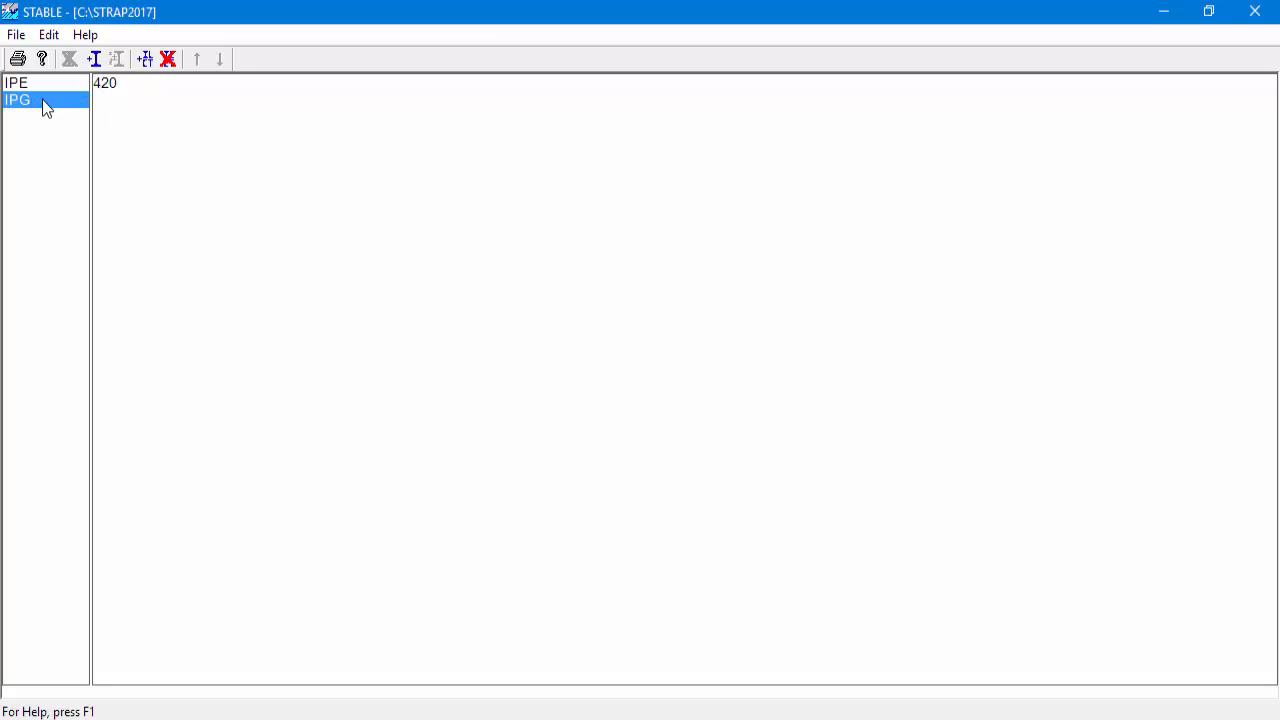
{"action": "mouse_move", "coordinate": [116, 92]}
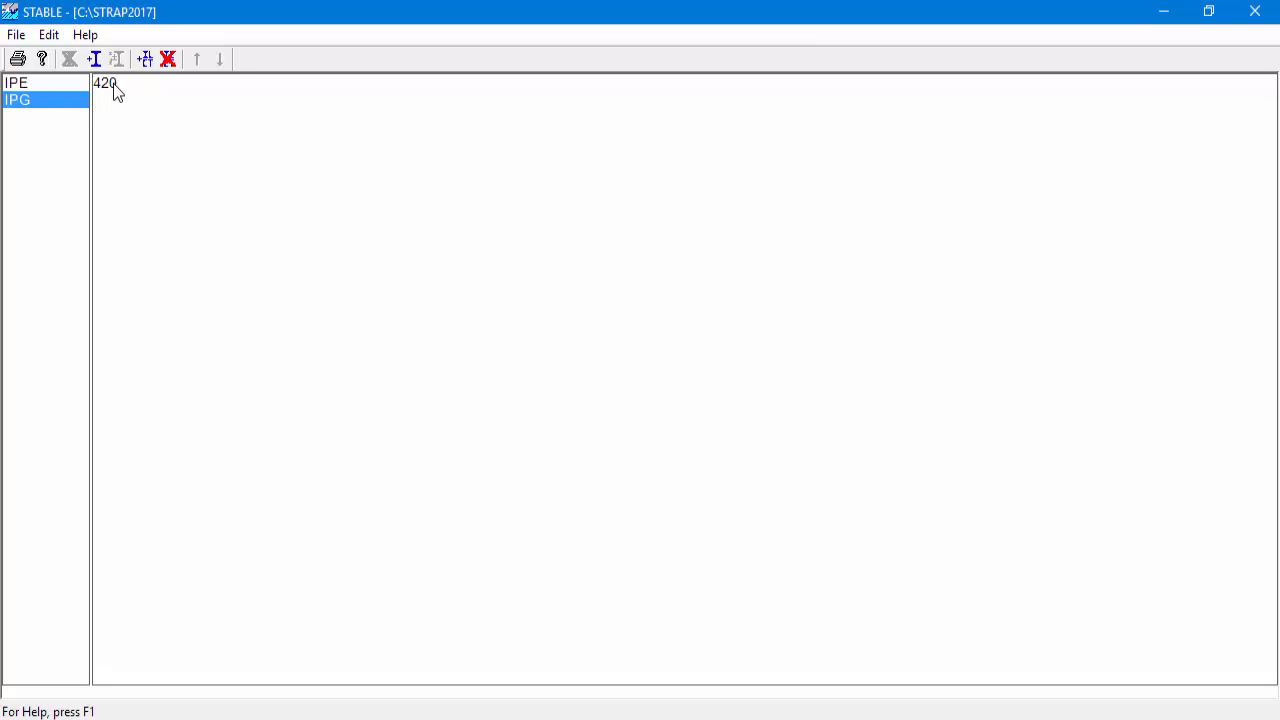
{"action": "mouse_move", "coordinate": [72, 57]}
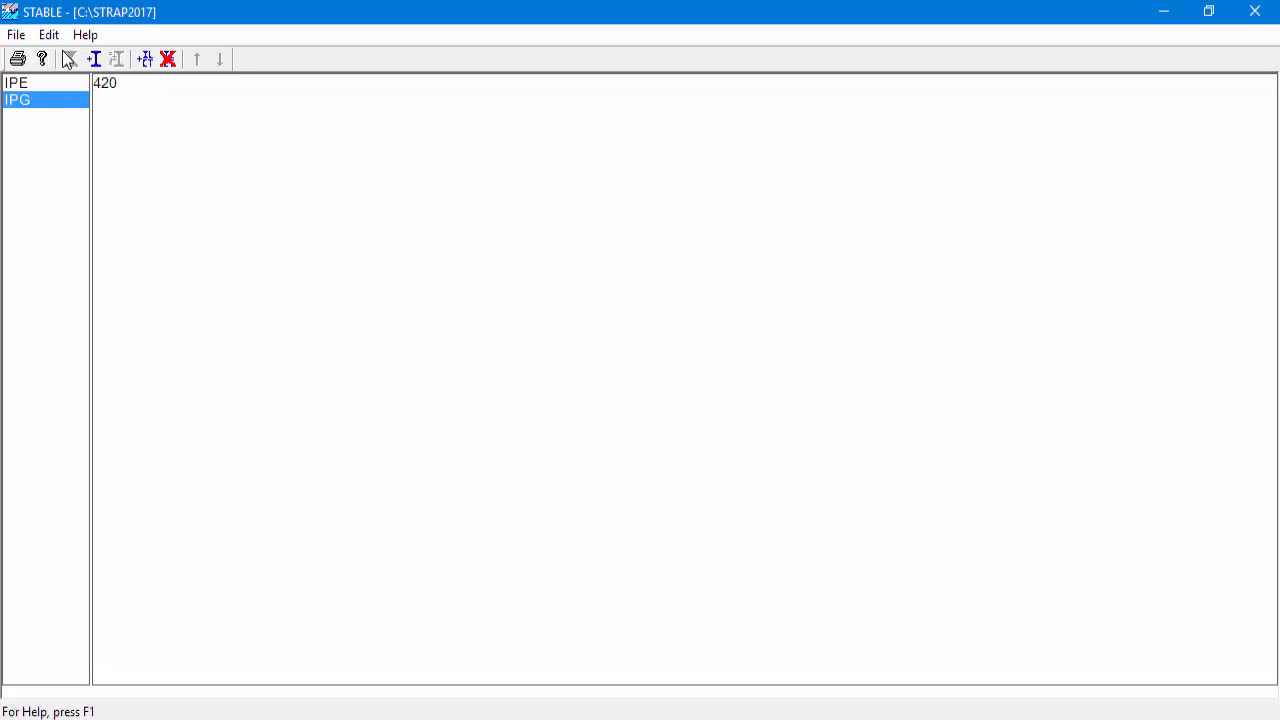
{"action": "left_click", "coordinate": [16, 35]}
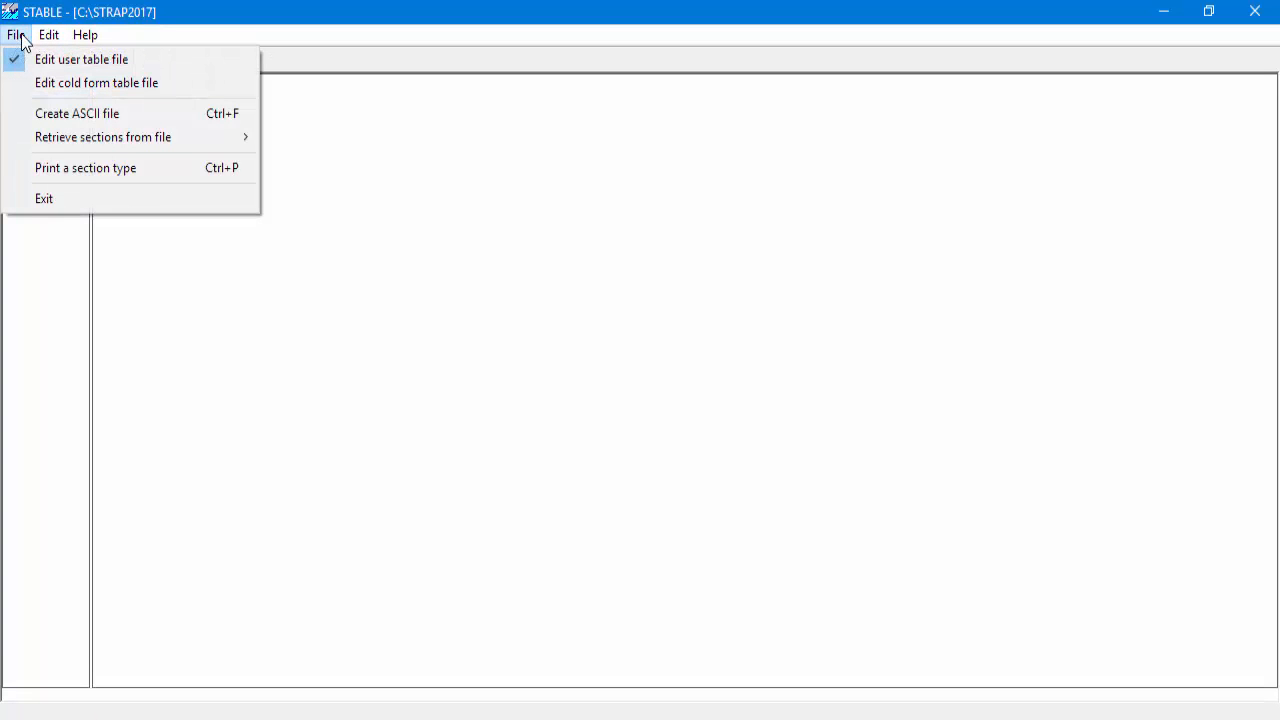
{"action": "mouse_move", "coordinate": [44, 198]}
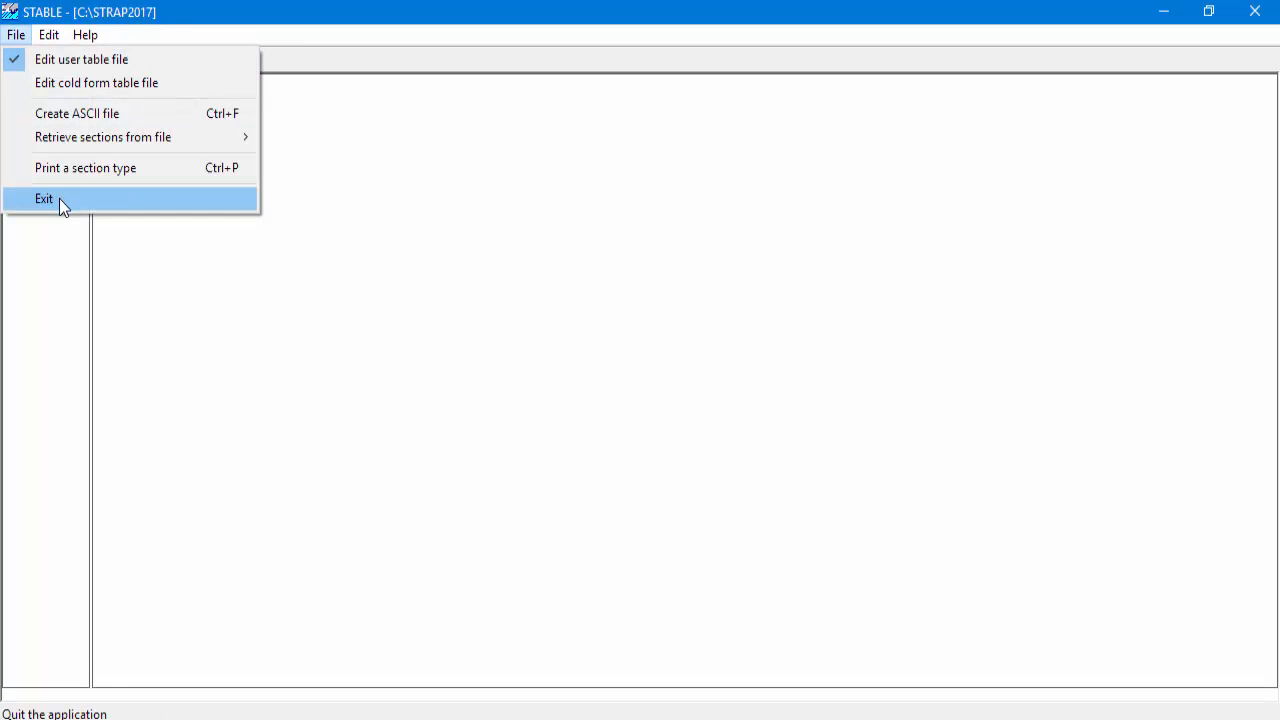
Close the section table editor and define beam property 3 from the steel table
{"action": "left_click", "coordinate": [43, 198]}
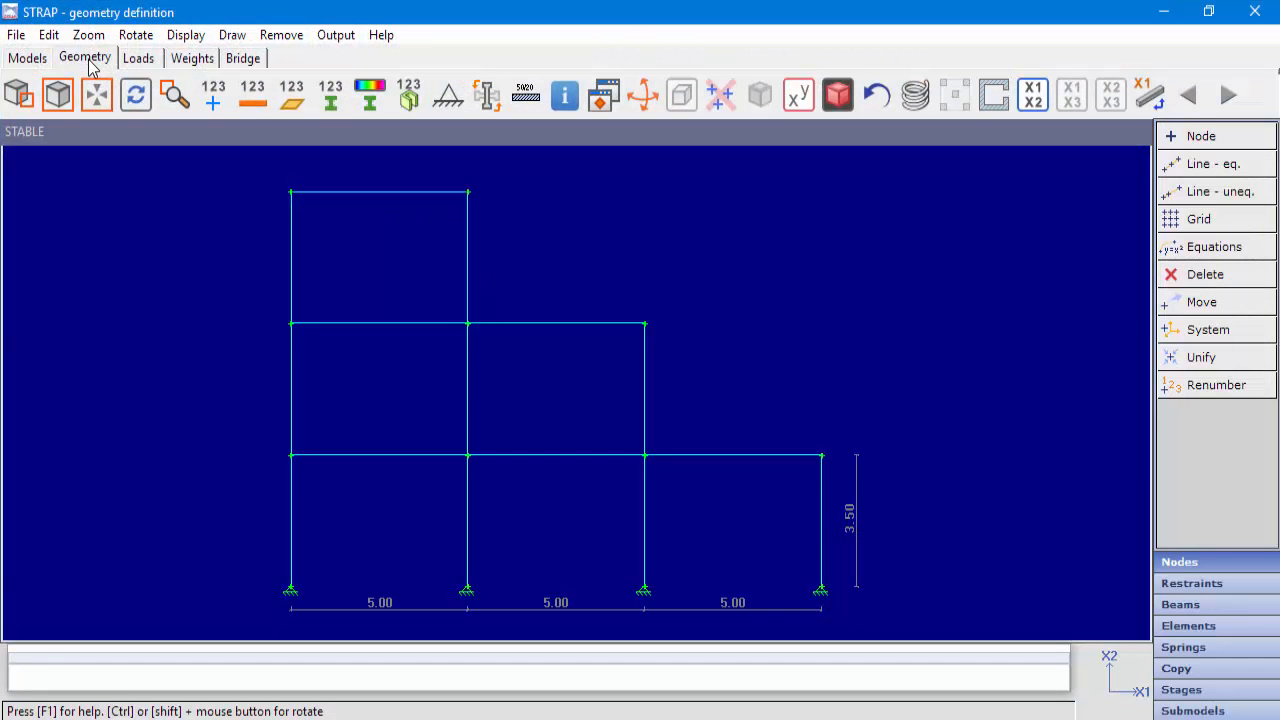
{"action": "left_click", "coordinate": [1180, 604]}
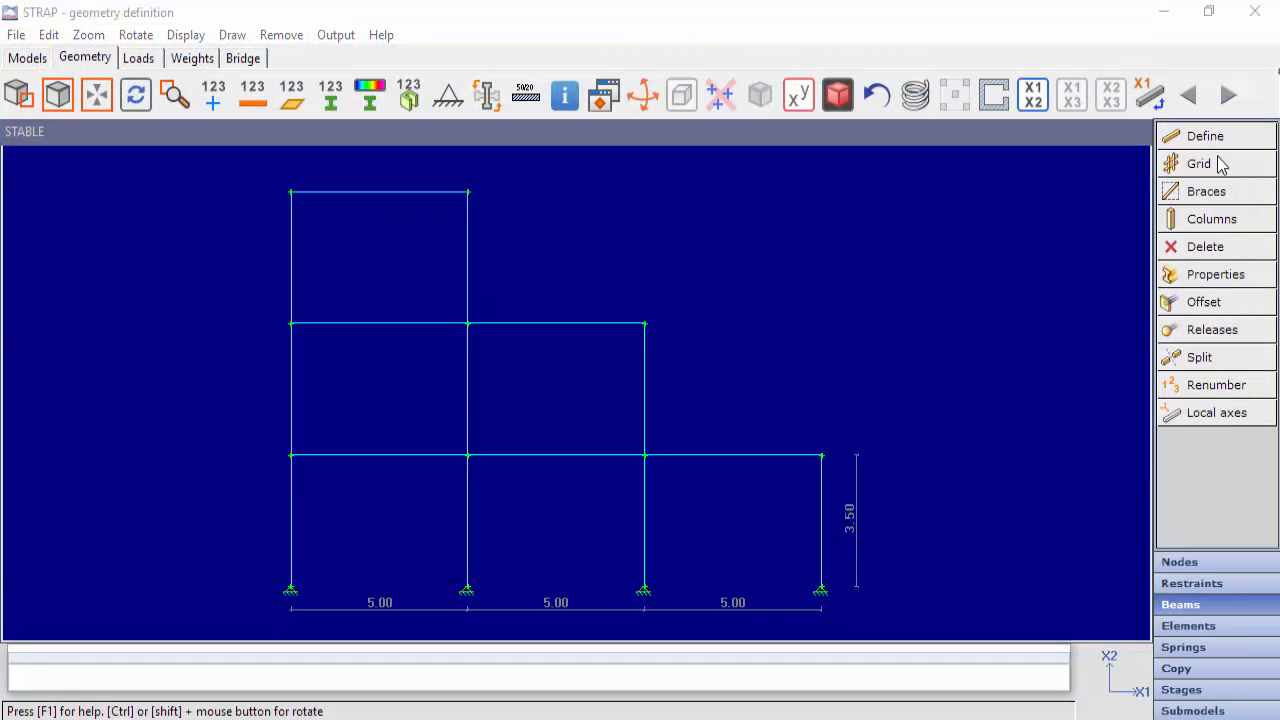
{"action": "left_click", "coordinate": [1215, 274]}
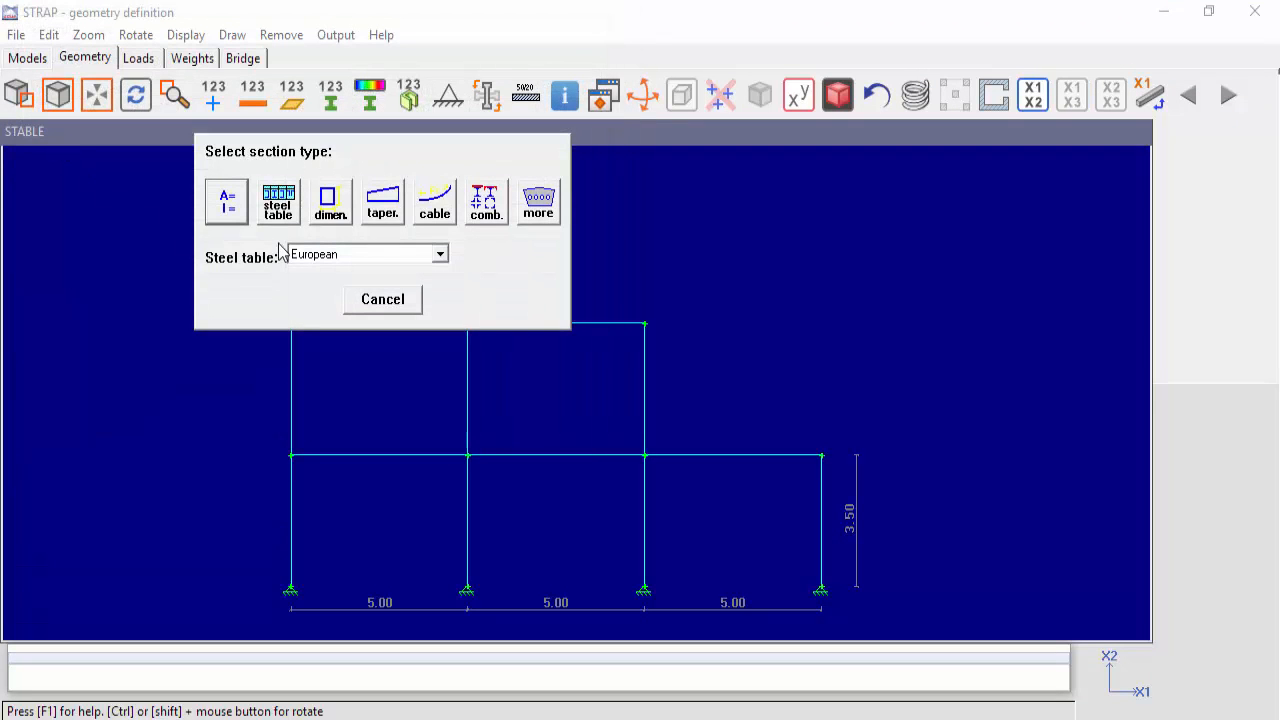
{"action": "left_click", "coordinate": [438, 253]}
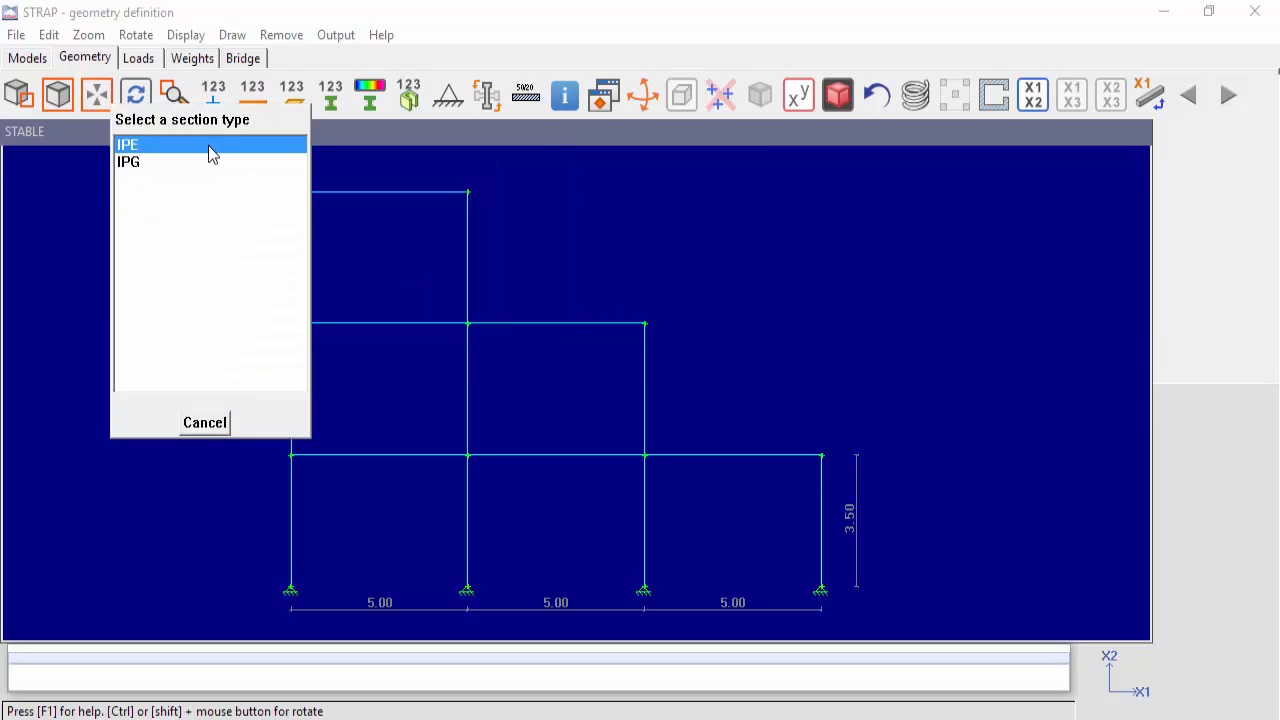
{"action": "mouse_move", "coordinate": [147, 170]}
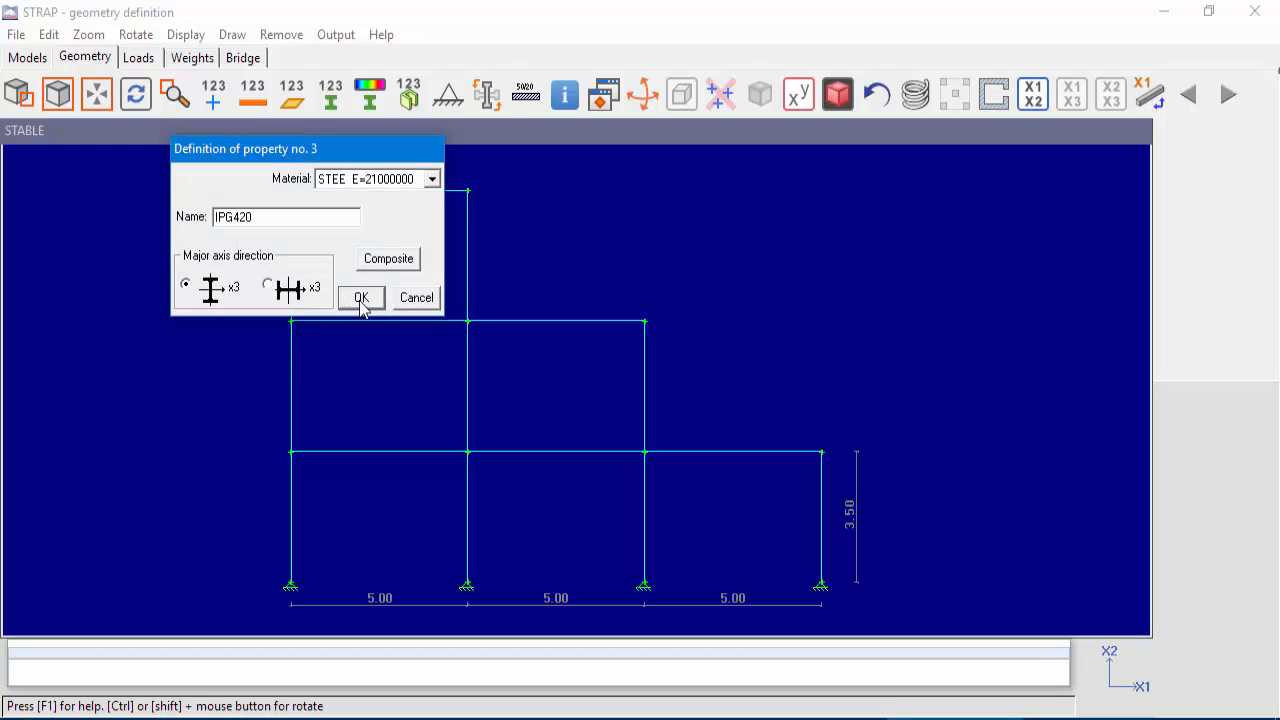
Confirm property 3 as IPG 420, major axis, steel, area 74.2
{"action": "left_click", "coordinate": [361, 297]}
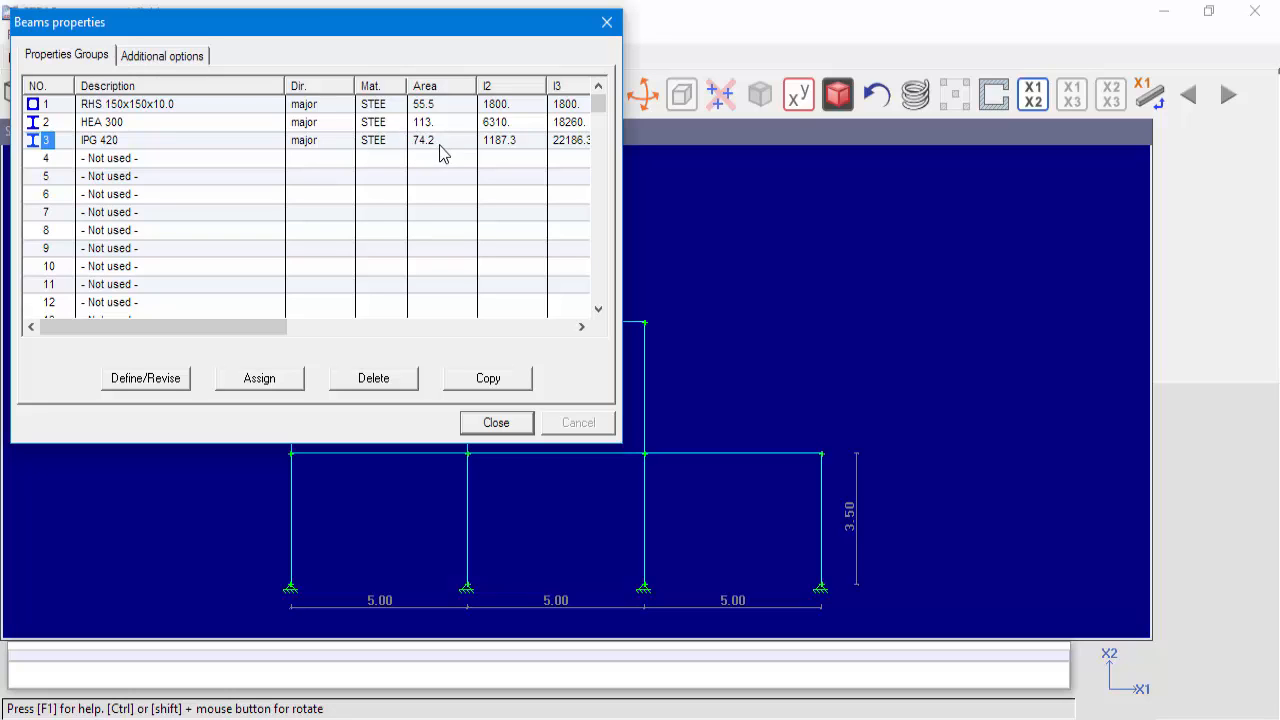
{"action": "mouse_move", "coordinate": [439, 158]}
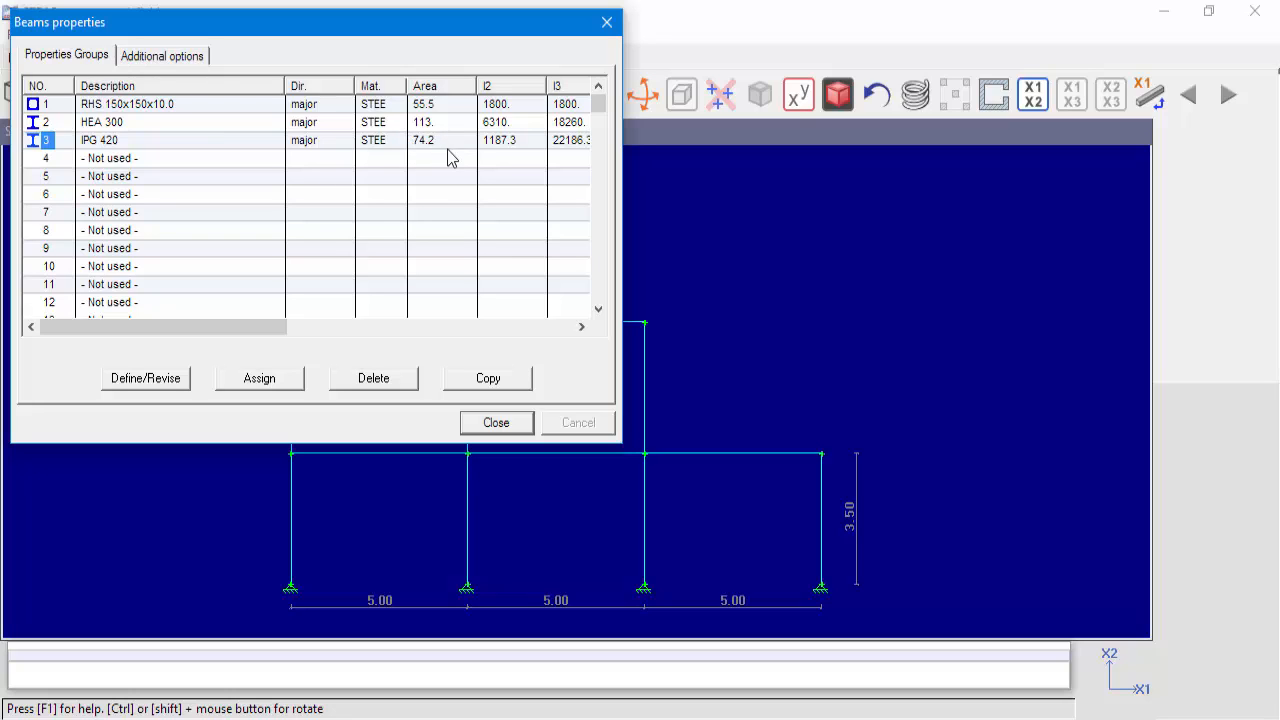
{"action": "mouse_move", "coordinate": [420, 155]}
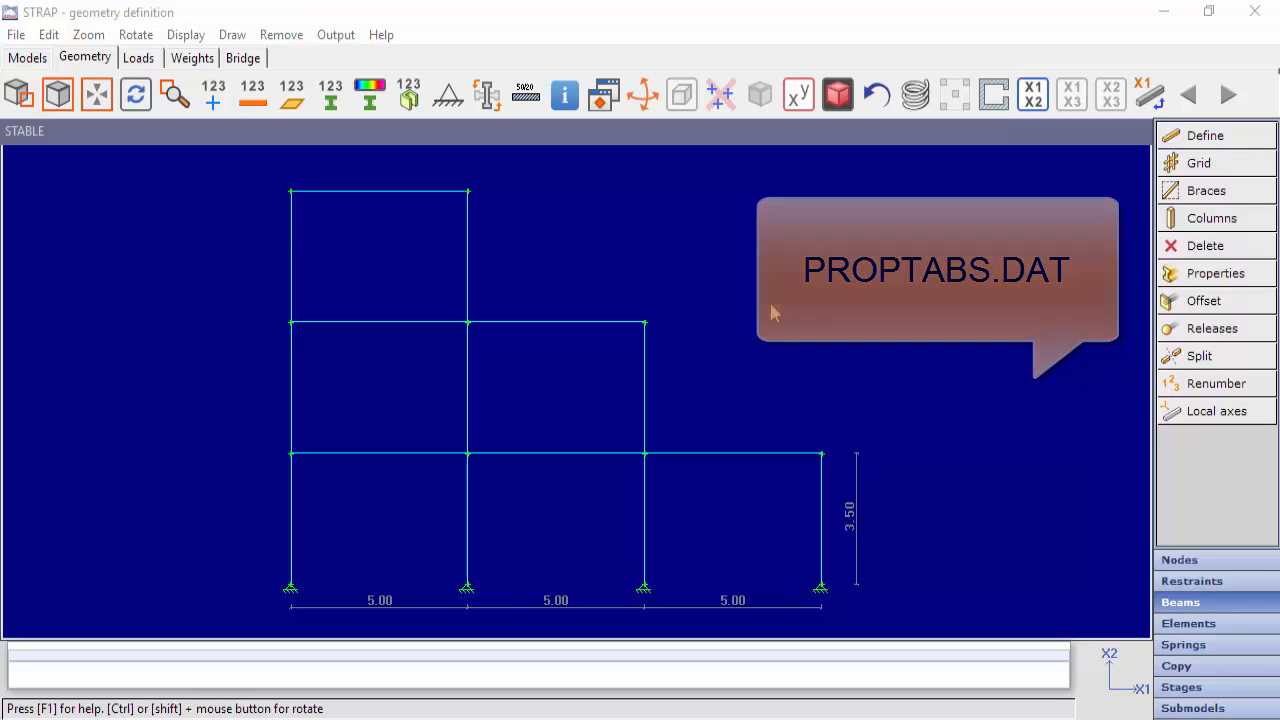
{"action": "mouse_move", "coordinate": [773, 311]}
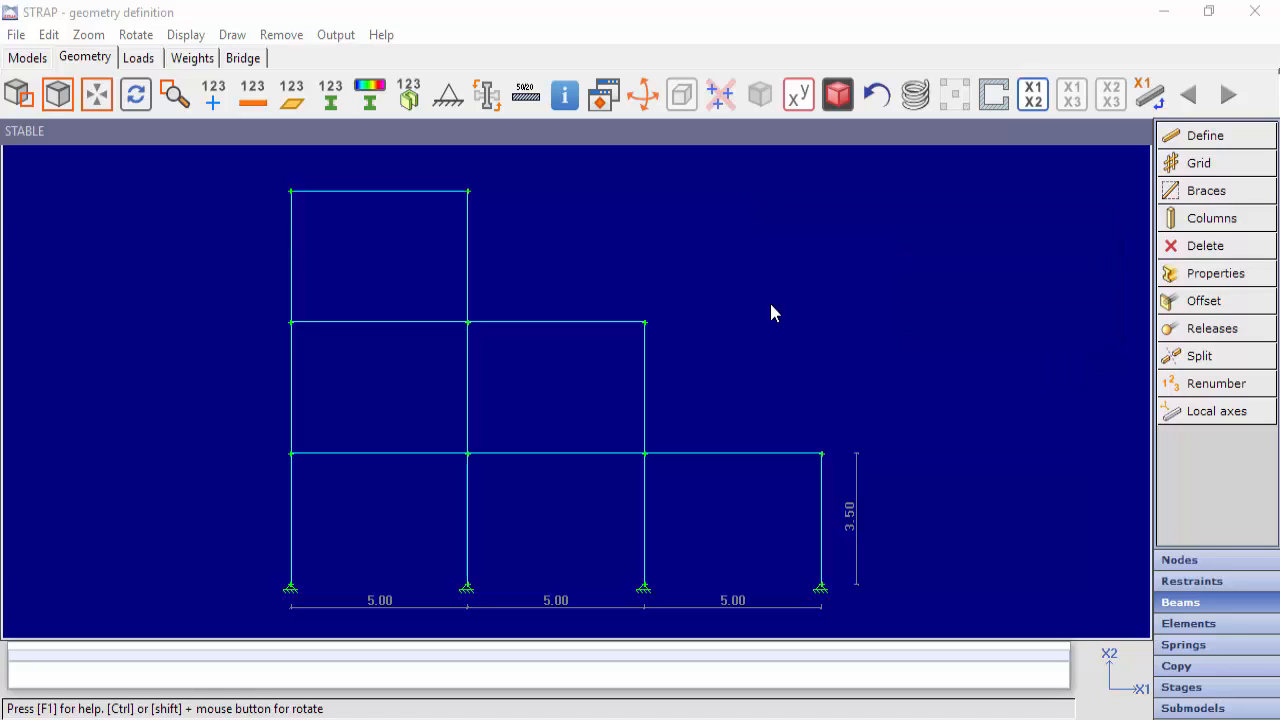